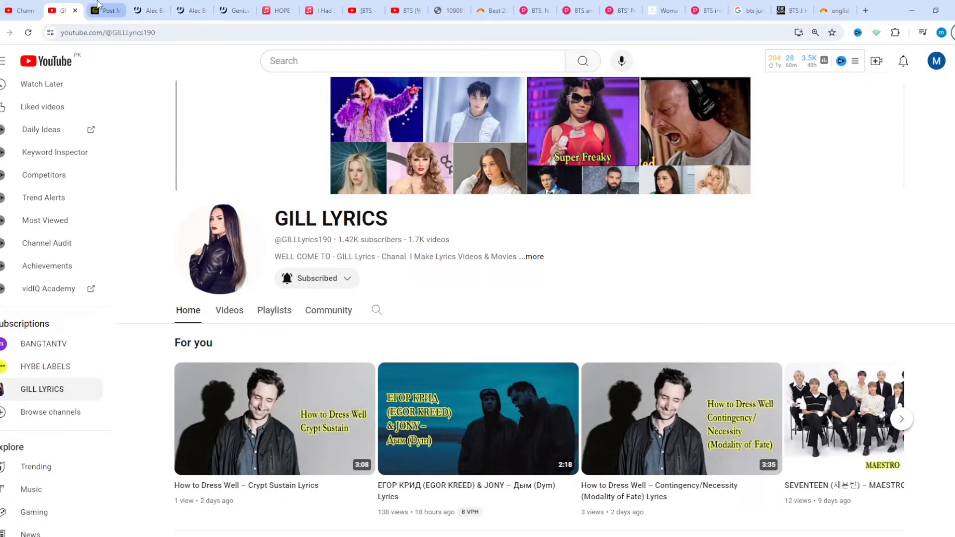
# - Switch to the gillylrics.com tab and scroll past the header image to Verse 1
pyautogui.click(107, 11)
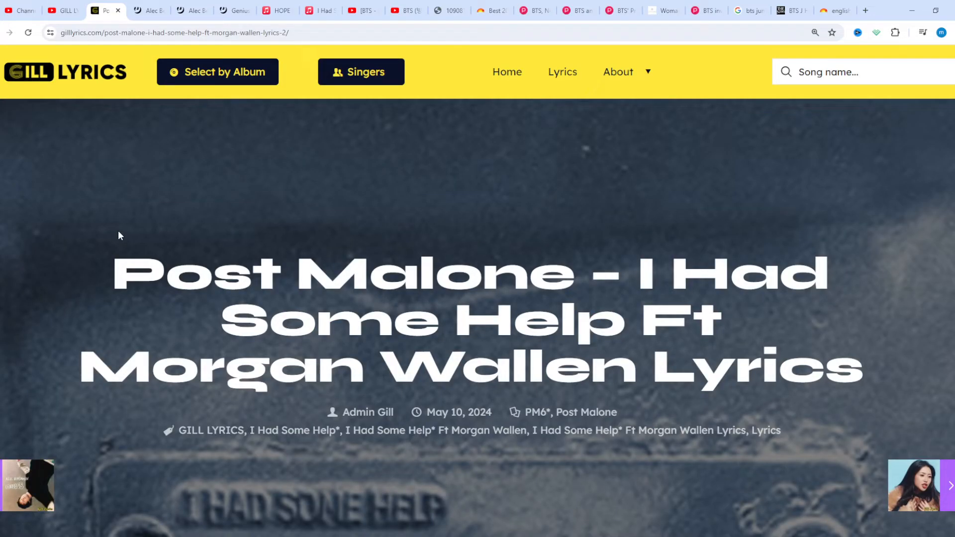
pyautogui.scroll(-3)
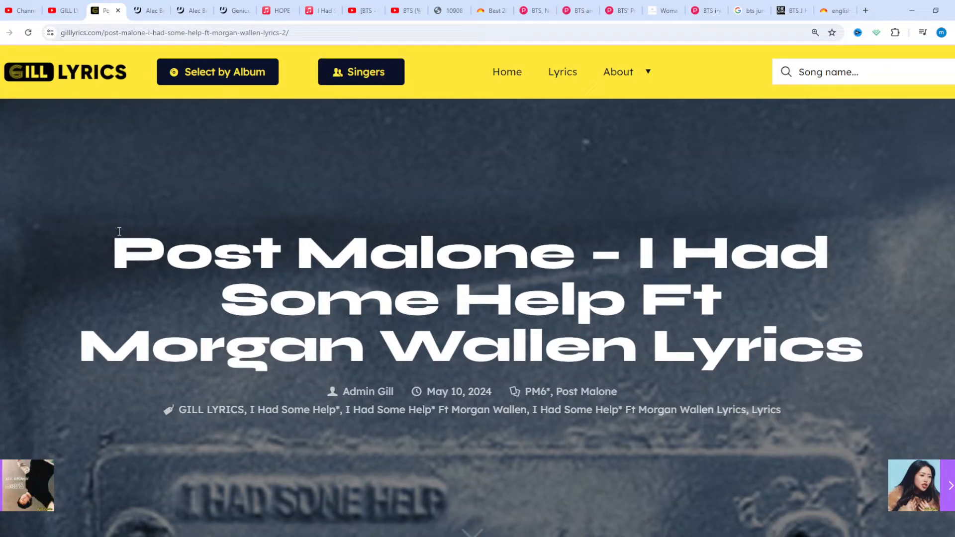
pyautogui.scroll(-3)
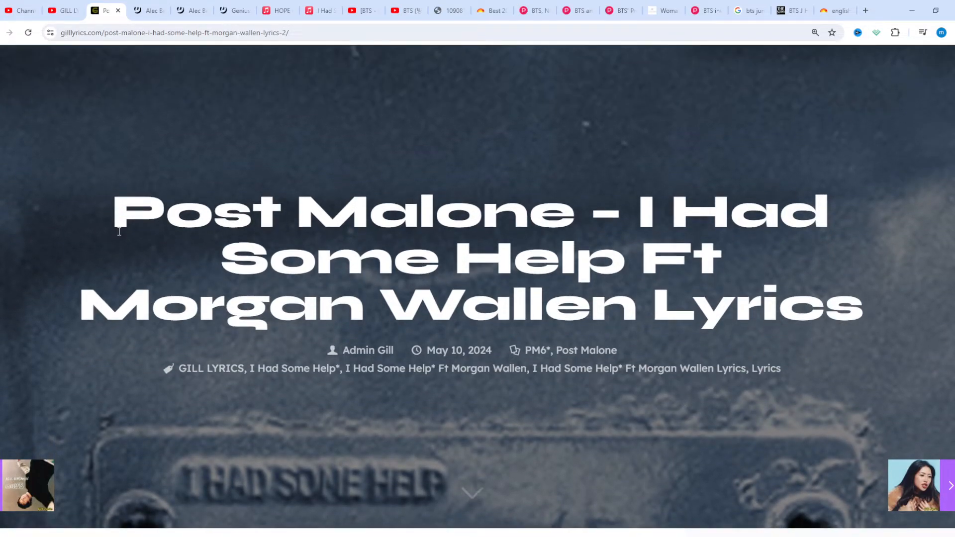
pyautogui.scroll(-3)
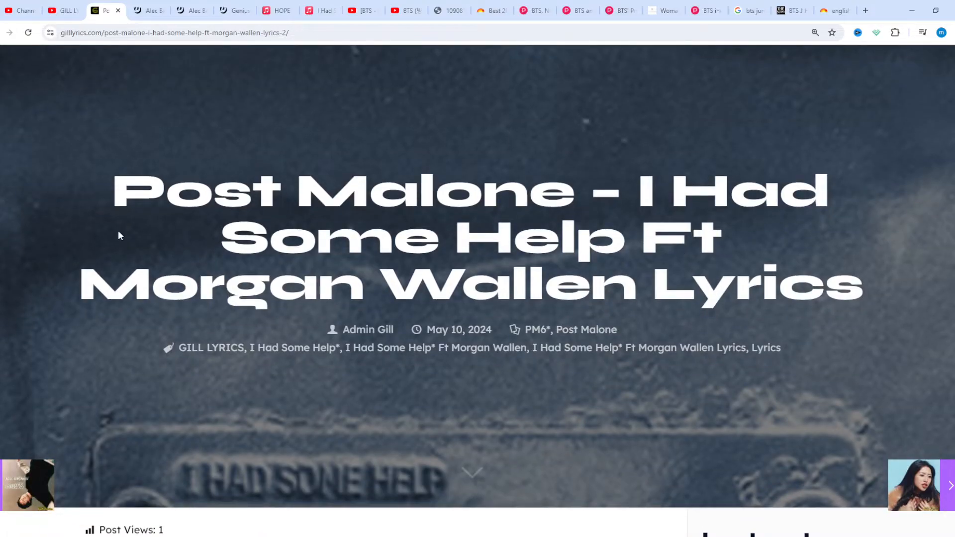
pyautogui.scroll(-3)
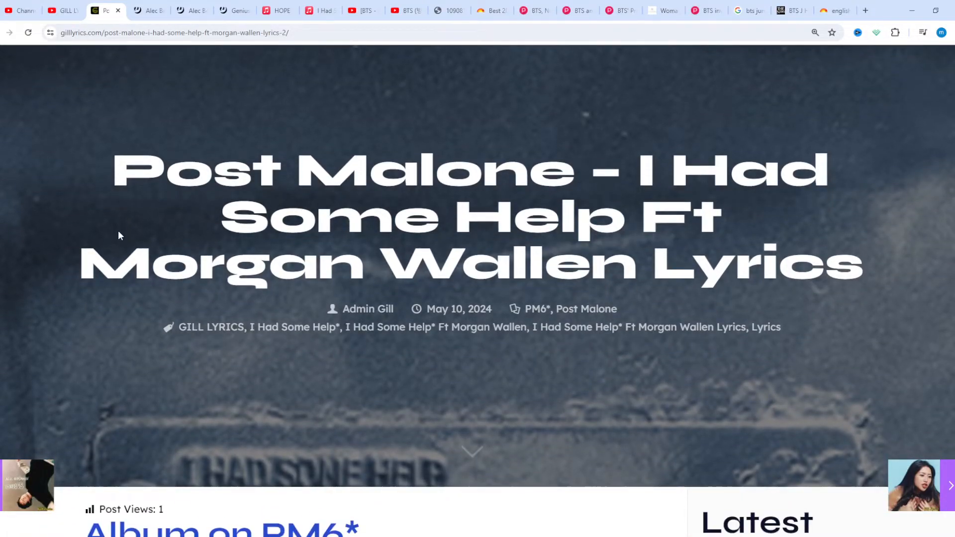
pyautogui.scroll(-3)
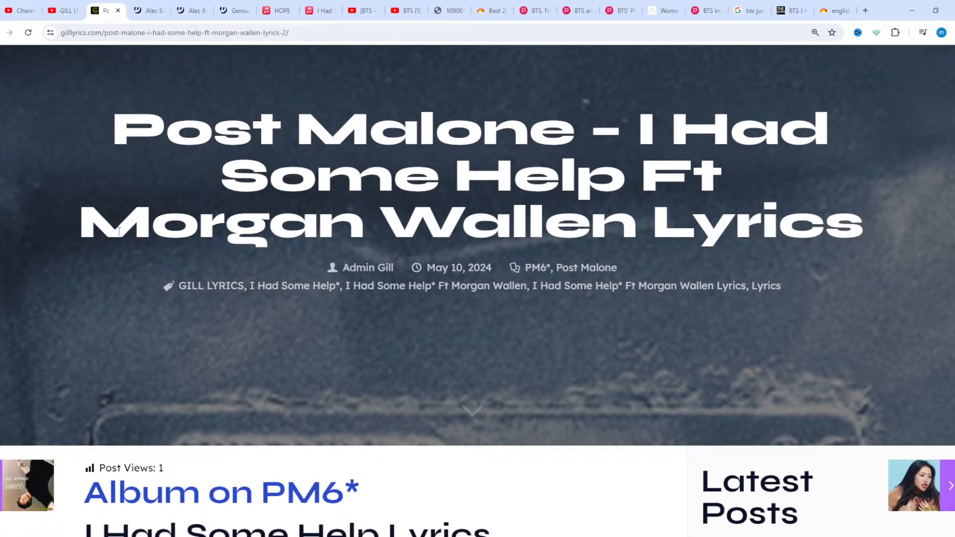
pyautogui.scroll(-3)
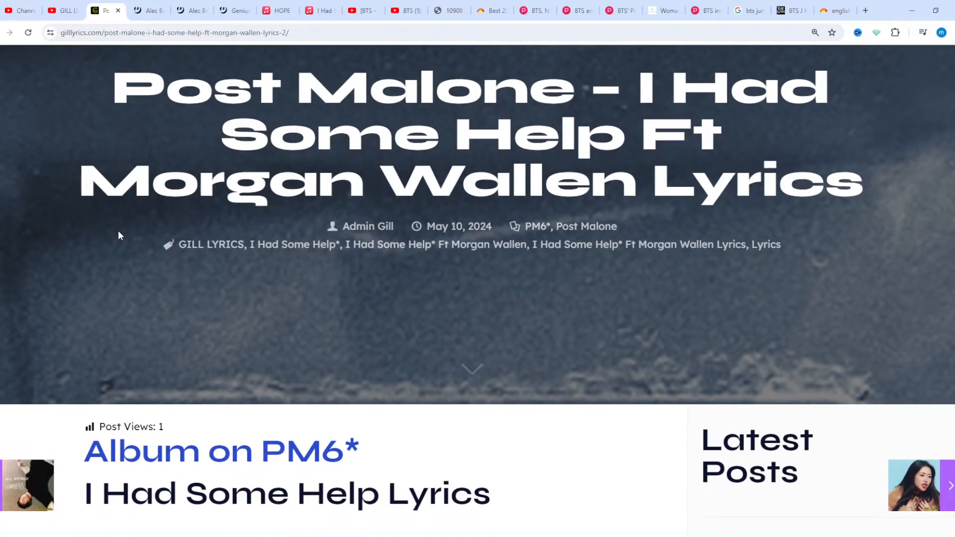
pyautogui.scroll(-3)
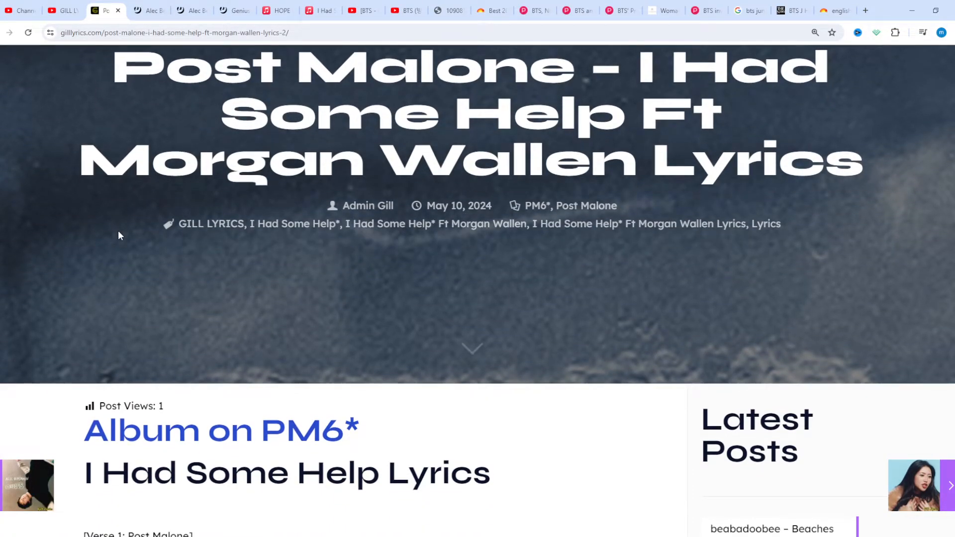
pyautogui.scroll(-3)
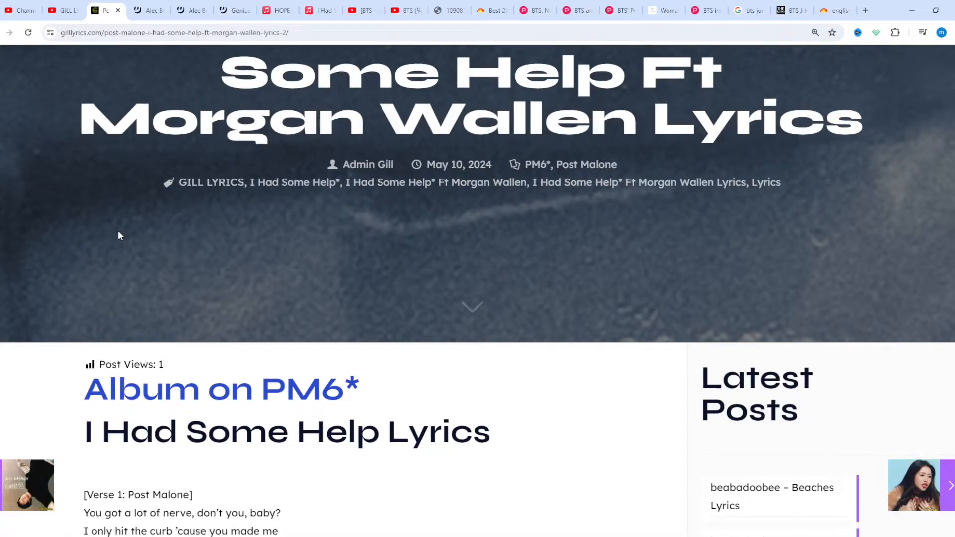
pyautogui.scroll(-3)
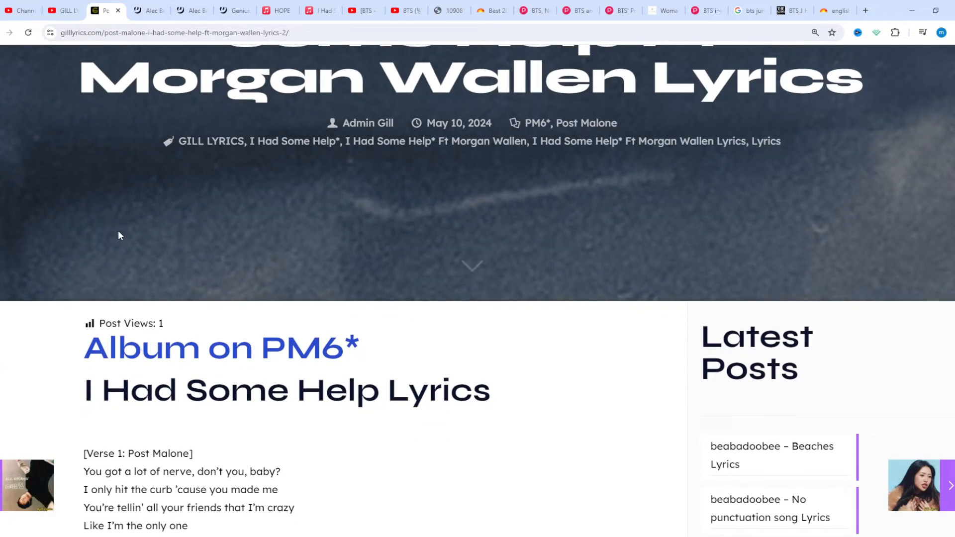
pyautogui.scroll(-3)
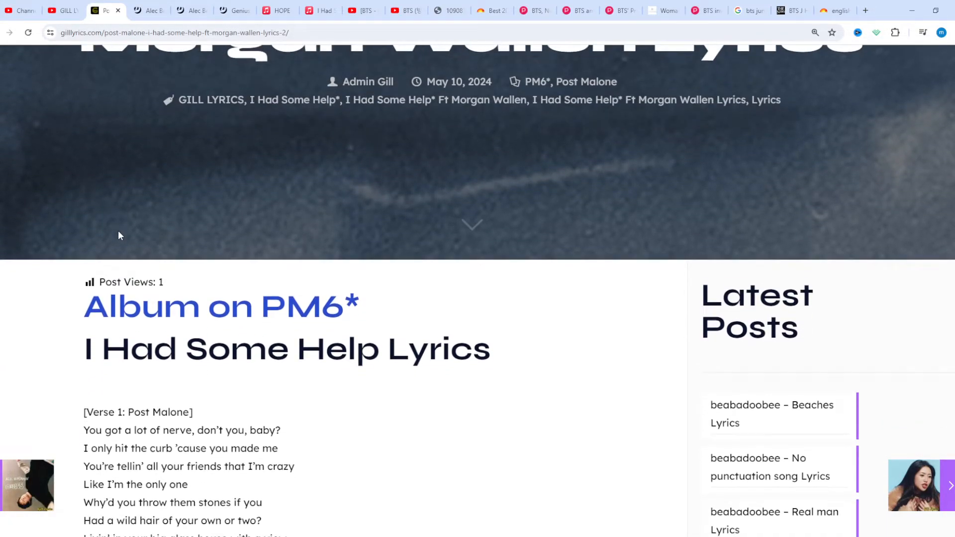
pyautogui.scroll(-3)
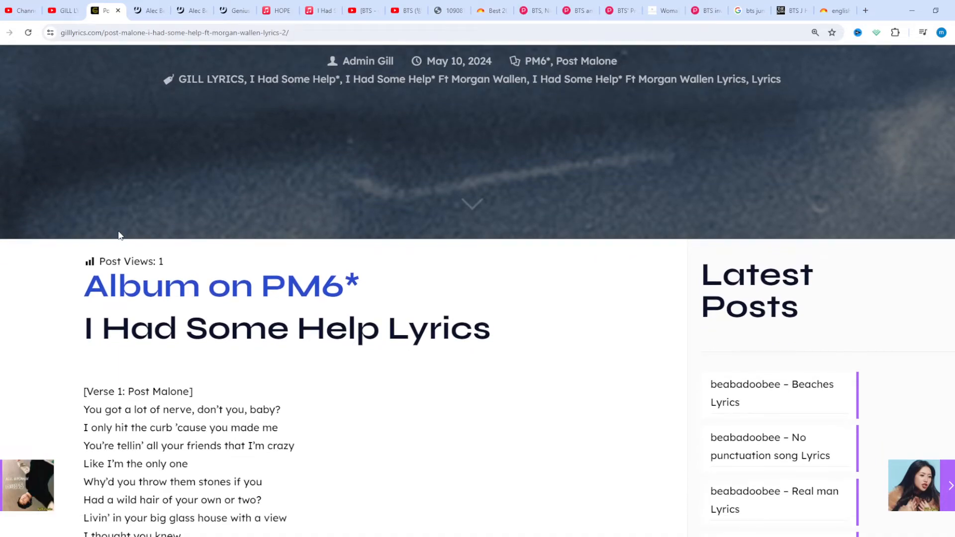
# - Scroll through Verse 1 to the chorus, post-chorus and start of Morgan Wallen's Verse 2
pyautogui.scroll(-3)
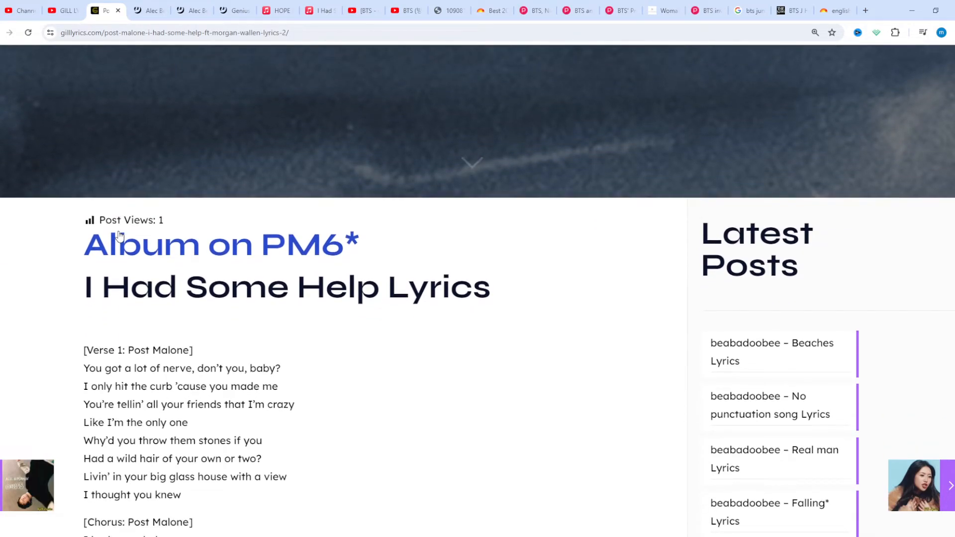
pyautogui.scroll(-3)
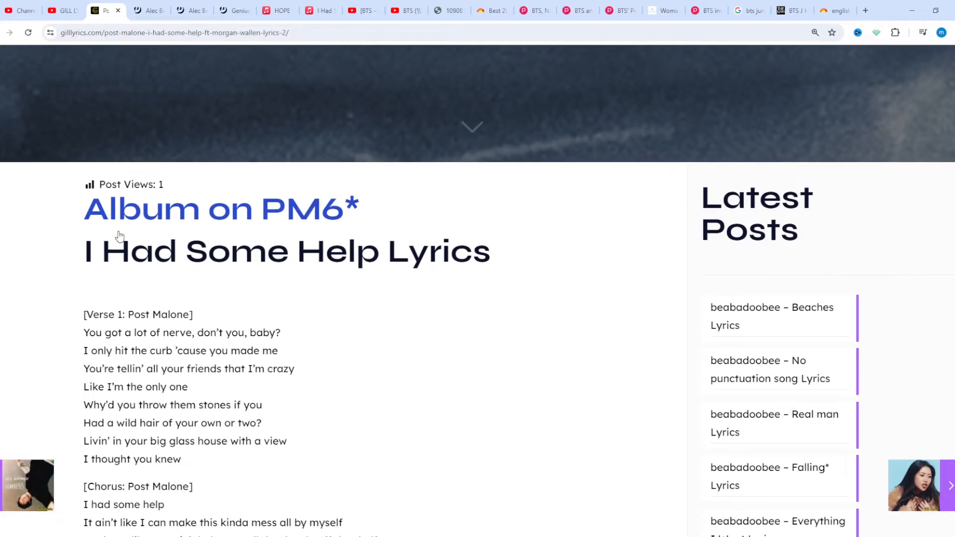
pyautogui.scroll(-3)
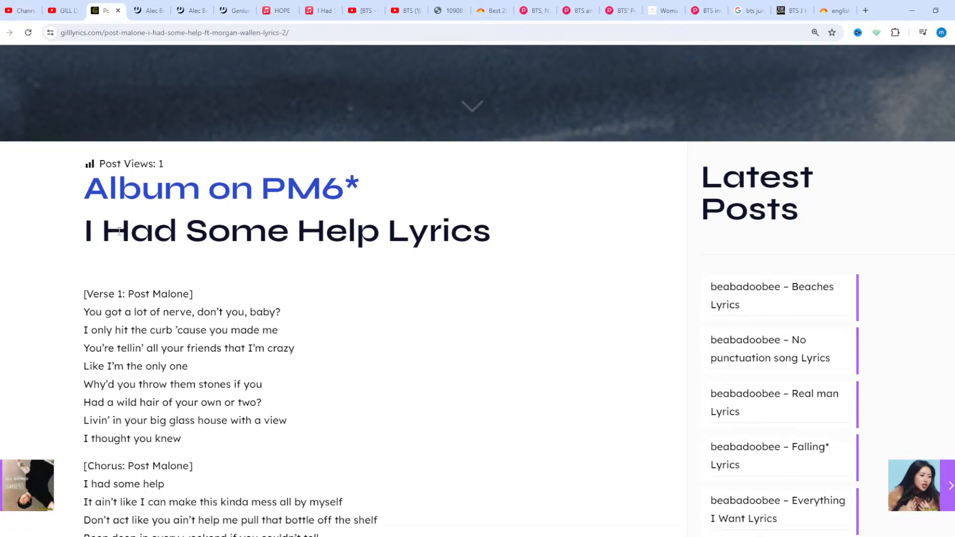
pyautogui.scroll(-3)
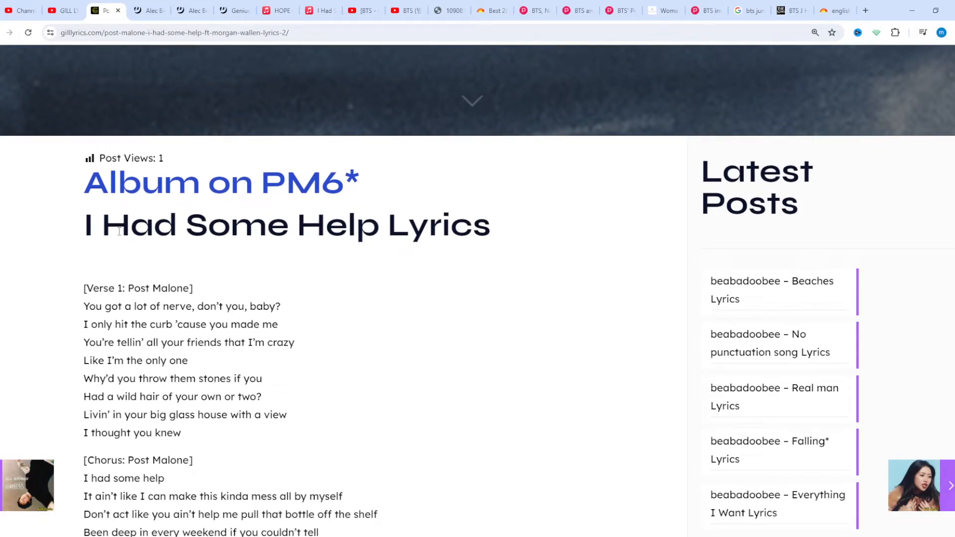
pyautogui.scroll(-3)
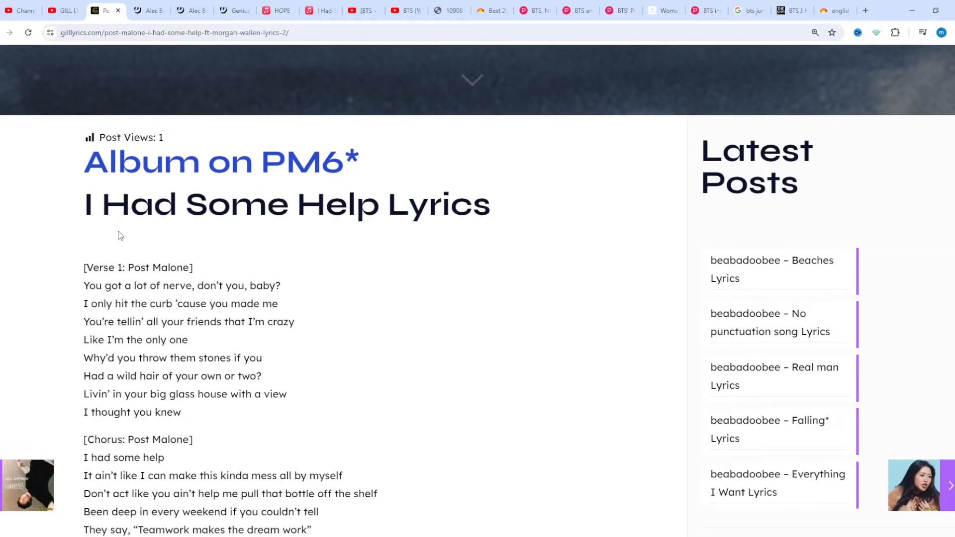
pyautogui.scroll(-3)
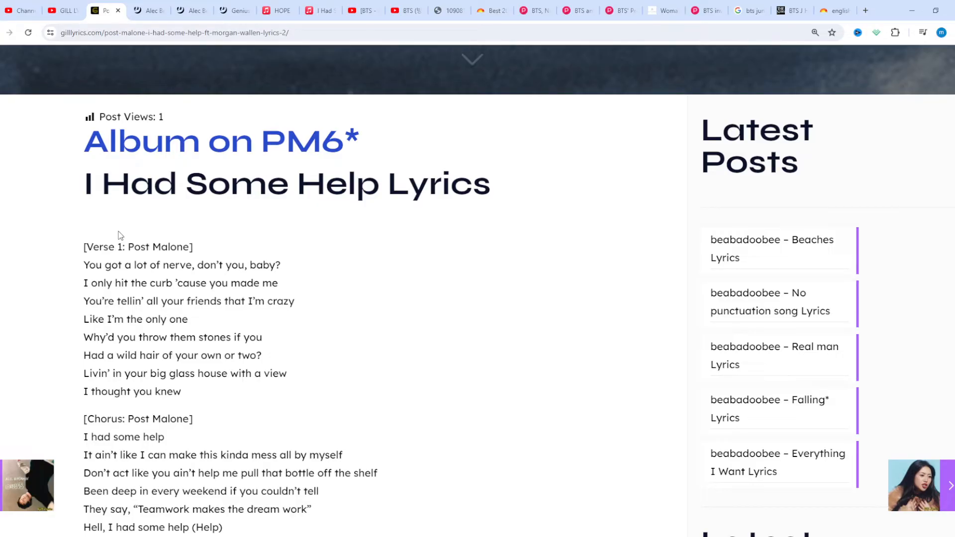
pyautogui.scroll(-3)
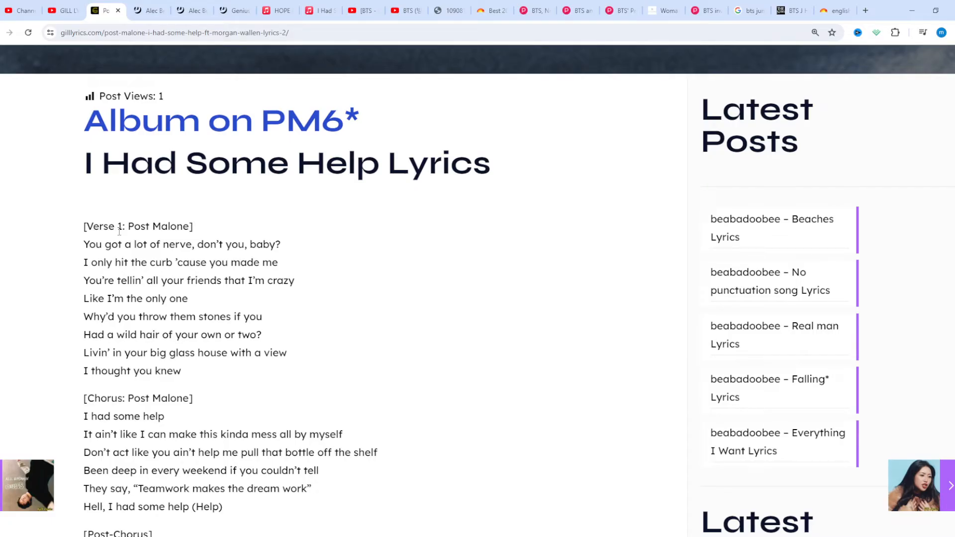
pyautogui.scroll(-3)
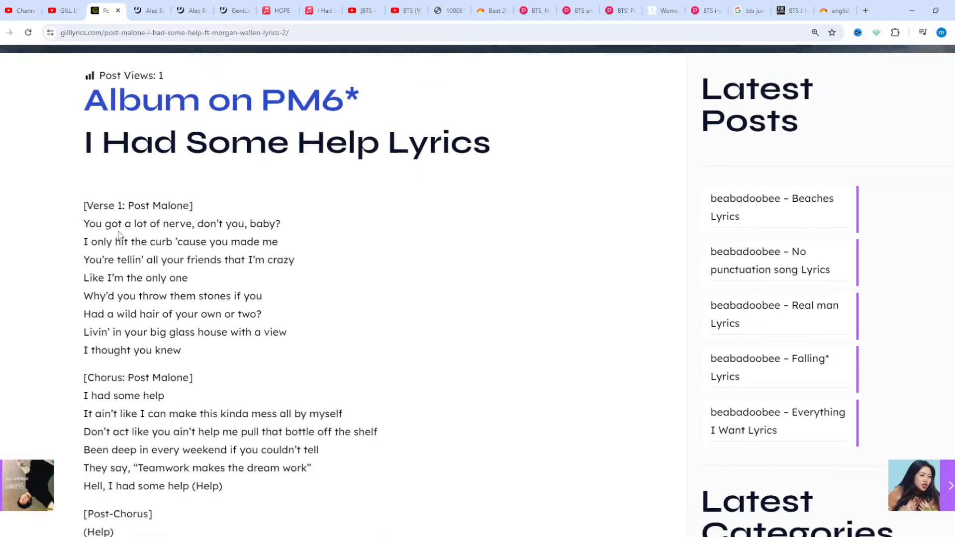
pyautogui.scroll(-3)
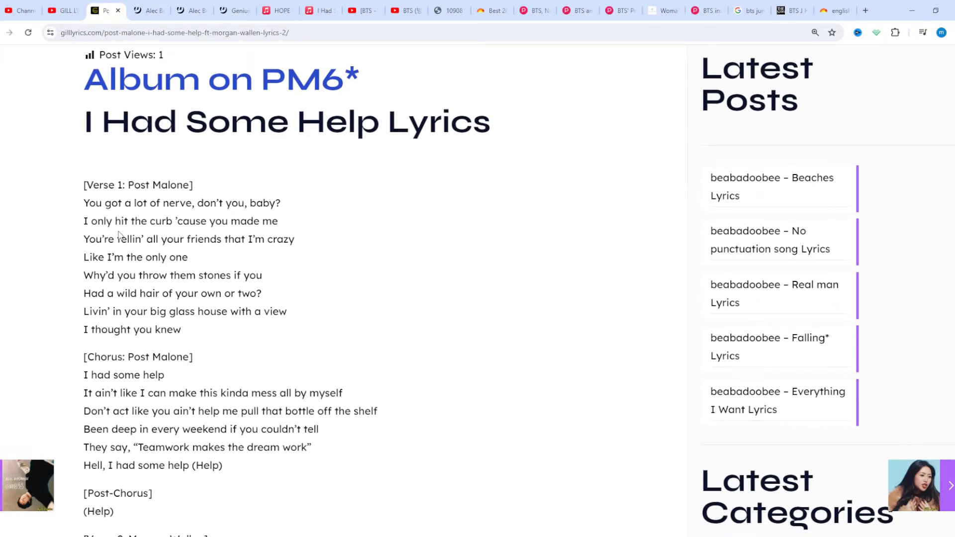
pyautogui.scroll(-3)
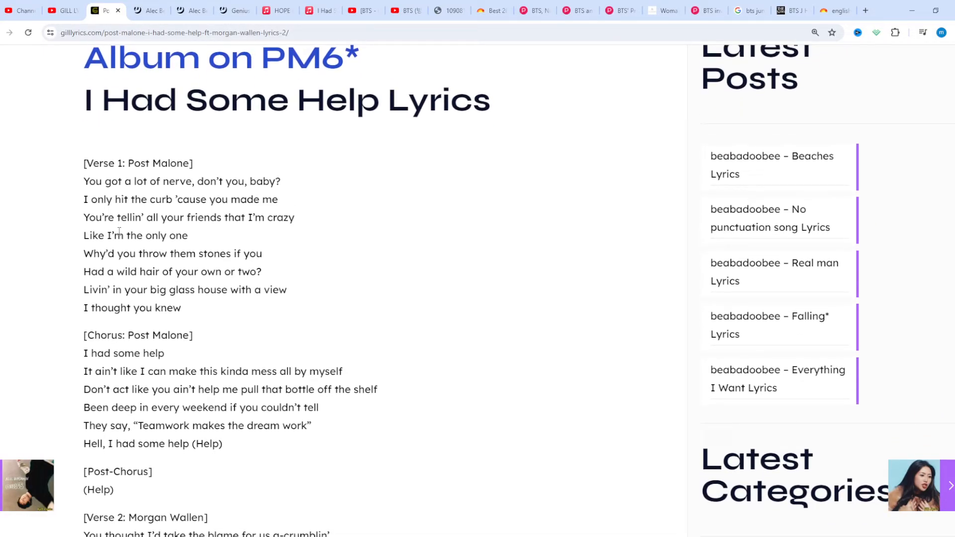
pyautogui.scroll(-3)
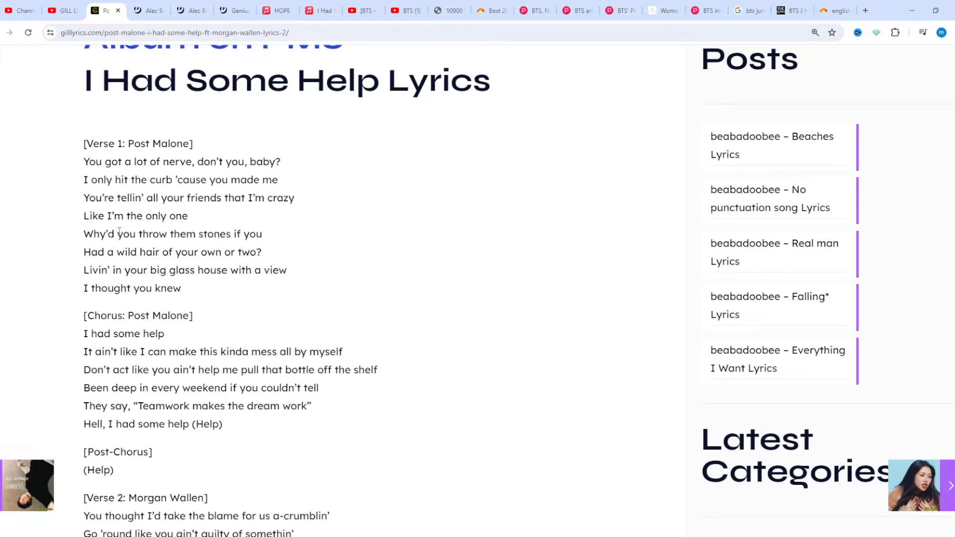
# - Scroll past Morgan Wallen's chorus to the bridge, final chorus and closing post-chorus
pyautogui.scroll(-3)
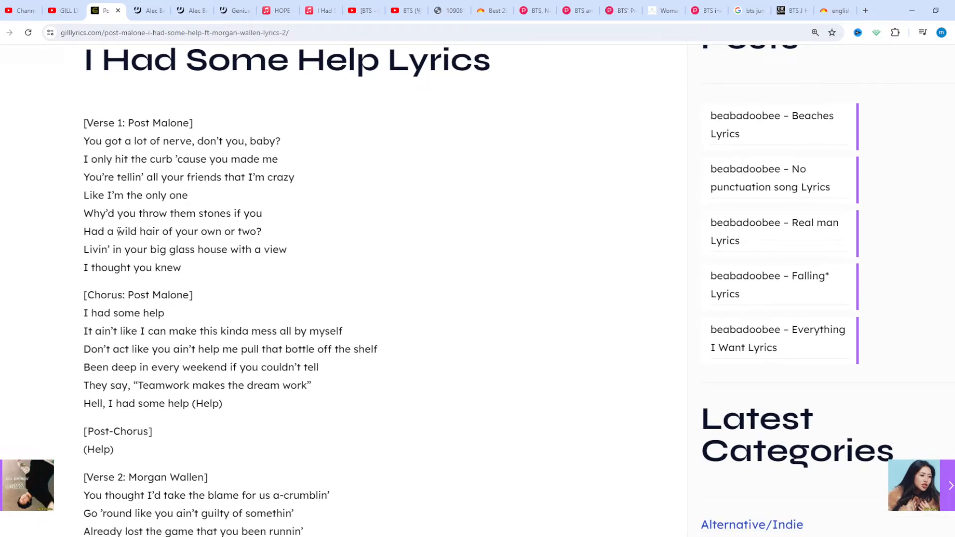
pyautogui.scroll(-3)
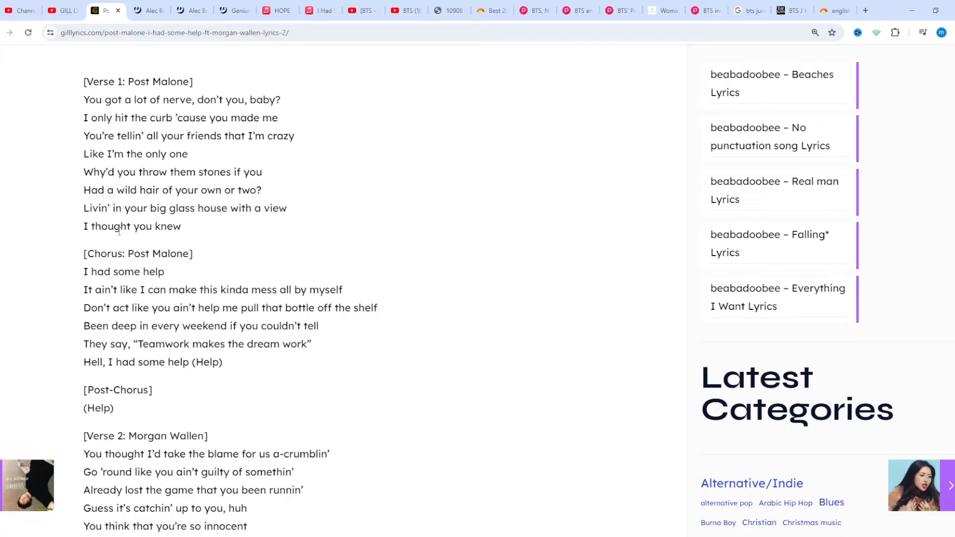
pyautogui.scroll(-3)
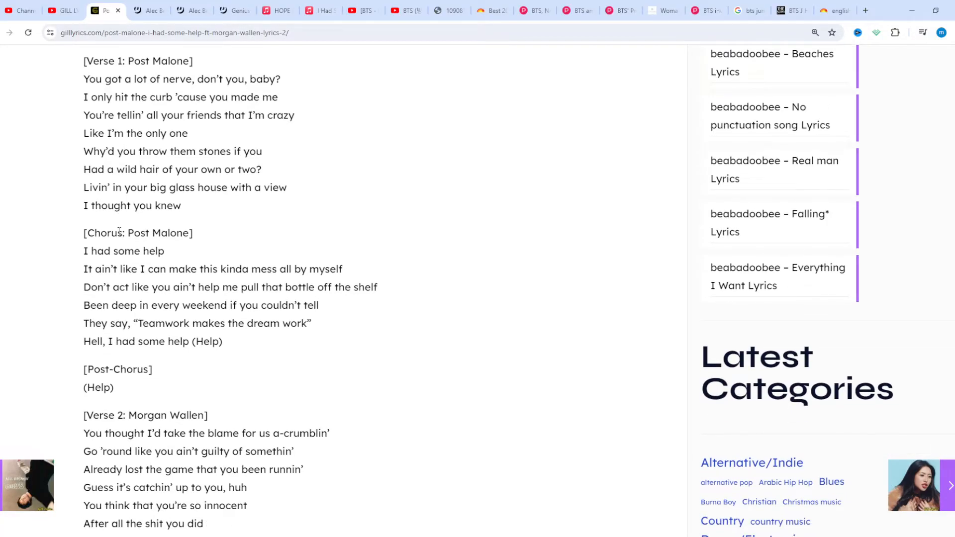
pyautogui.scroll(-3)
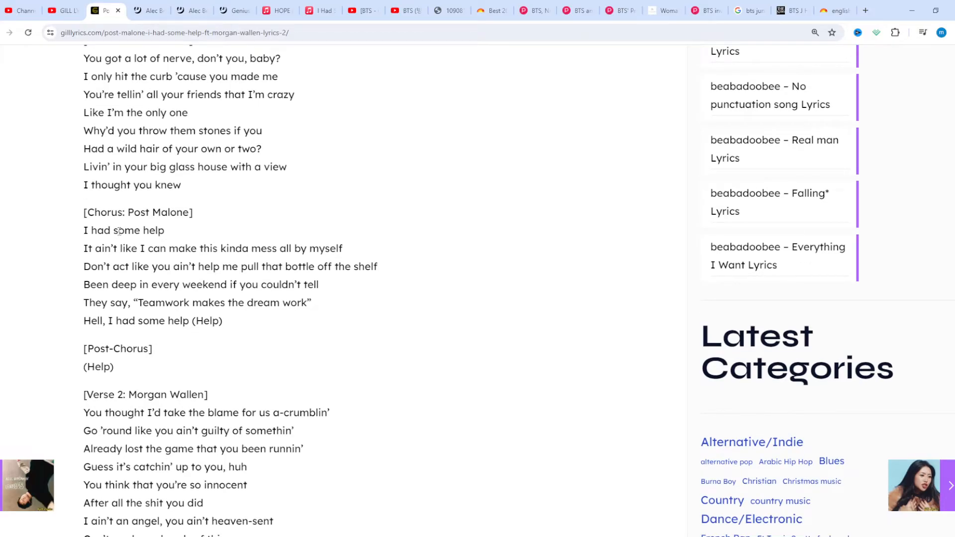
pyautogui.scroll(-3)
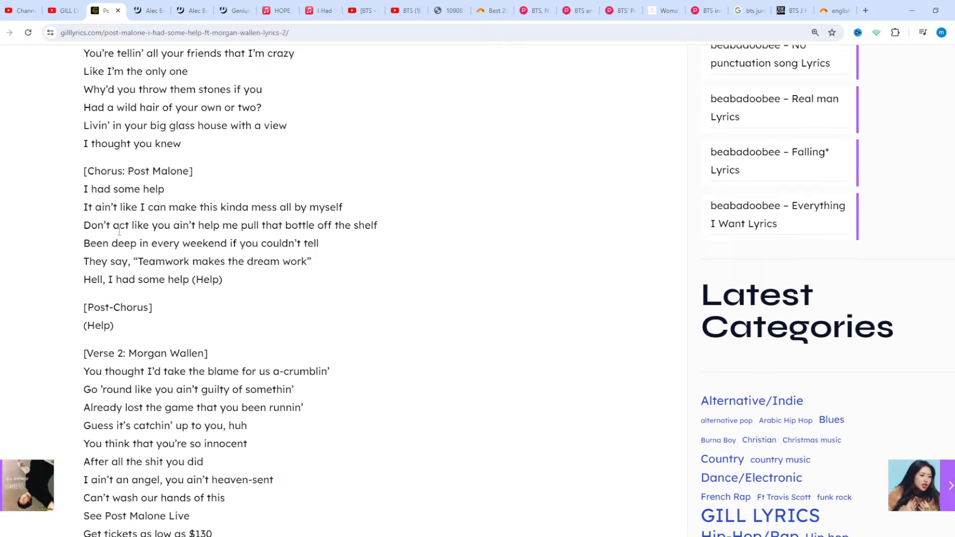
pyautogui.scroll(-3)
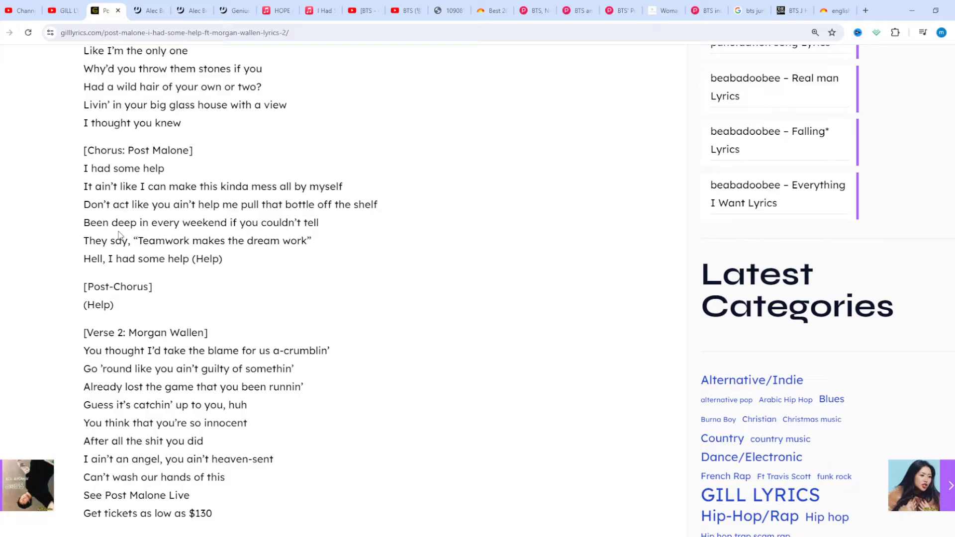
pyautogui.scroll(-3)
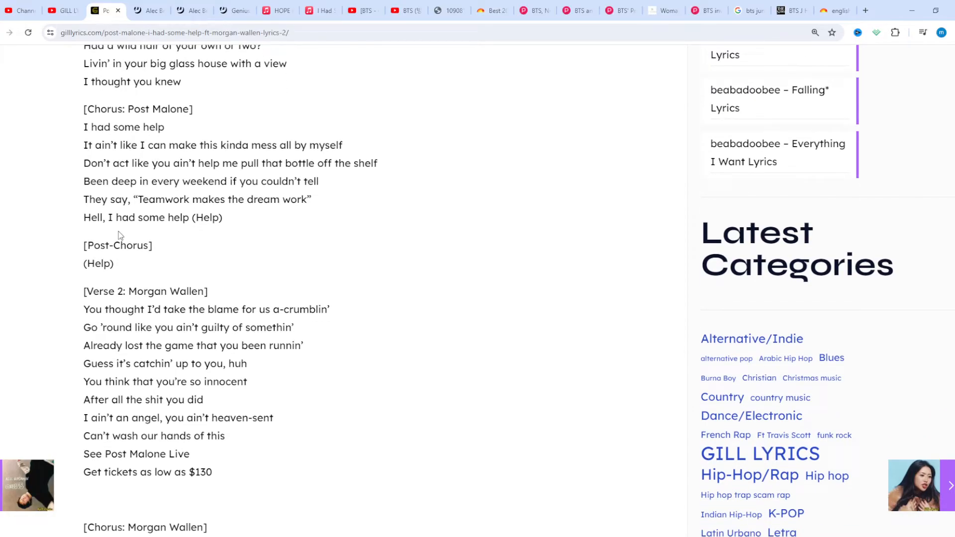
pyautogui.scroll(-3)
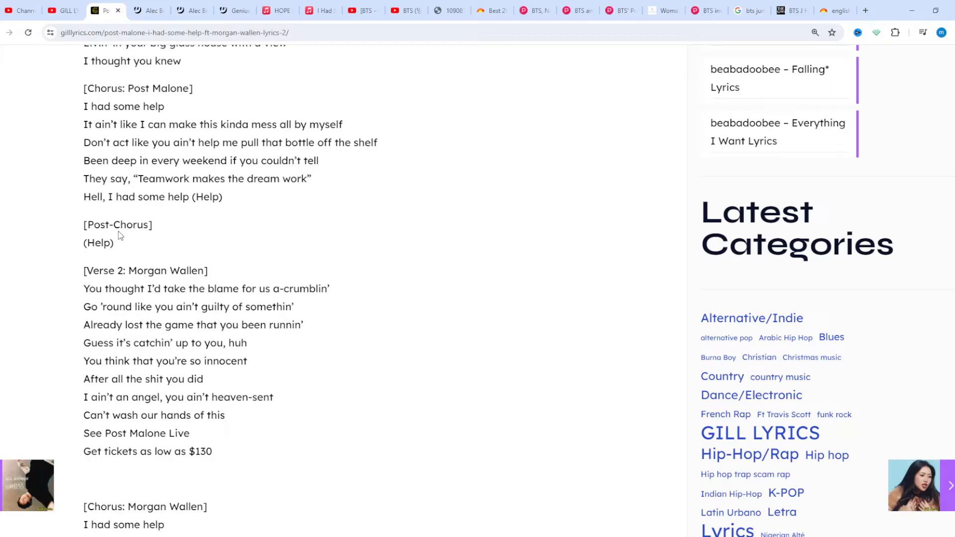
pyautogui.scroll(-3)
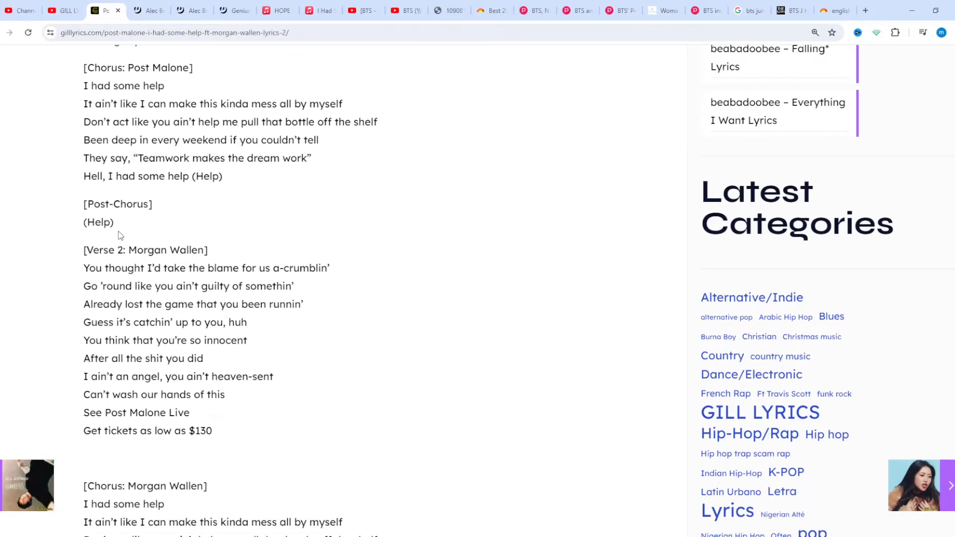
pyautogui.scroll(-3)
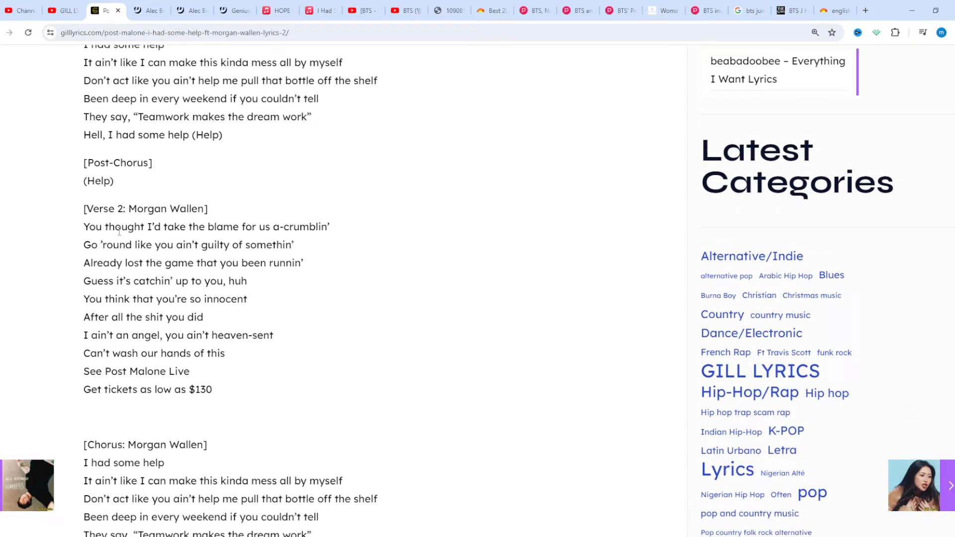
pyautogui.scroll(-3)
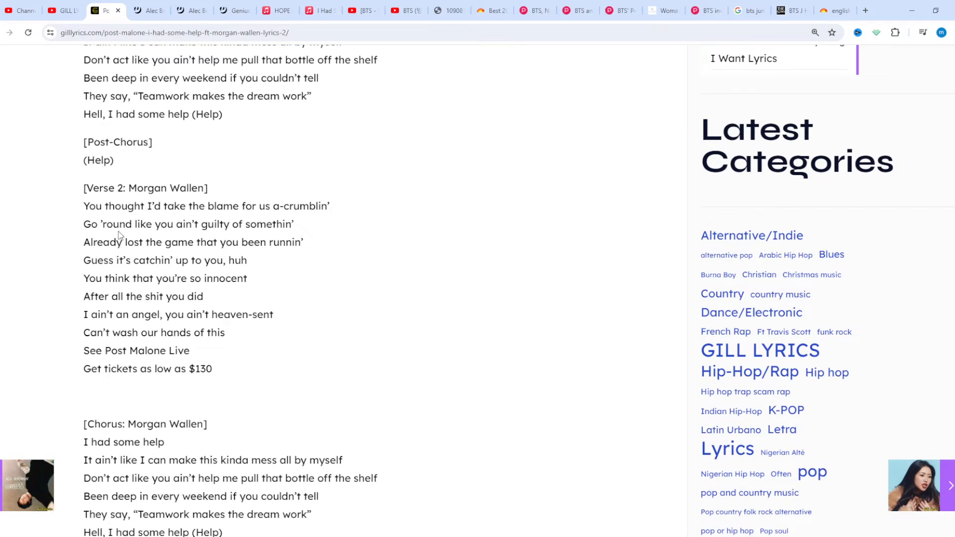
pyautogui.scroll(-3)
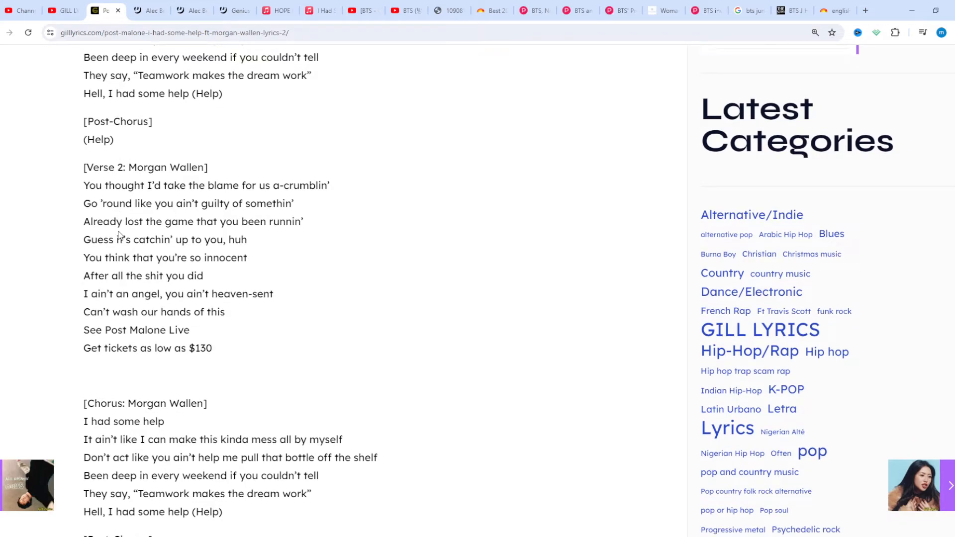
pyautogui.scroll(-3)
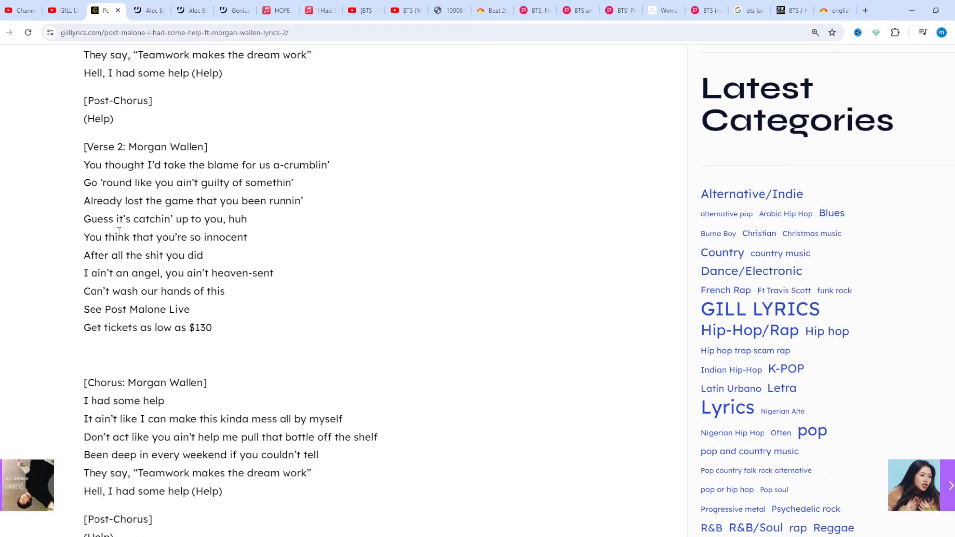
pyautogui.scroll(-3)
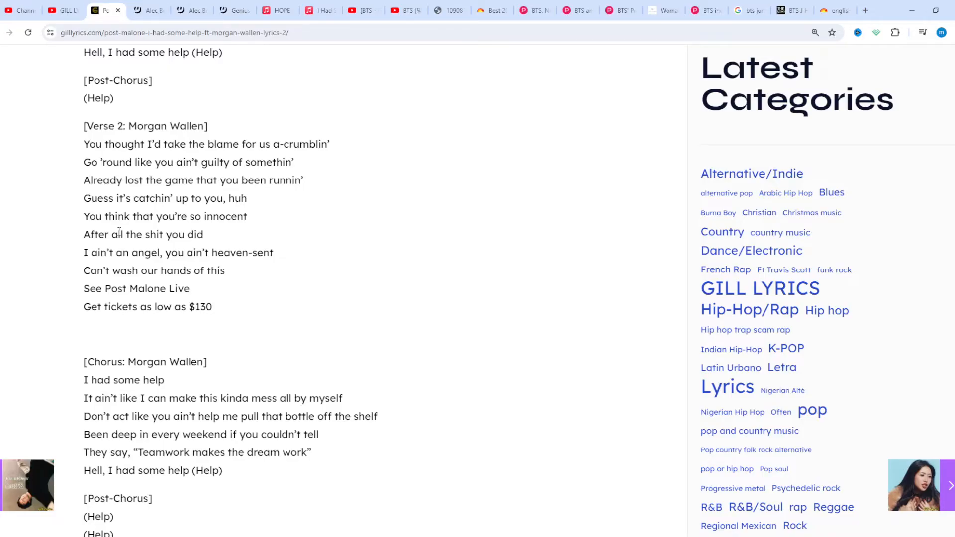
pyautogui.scroll(-3)
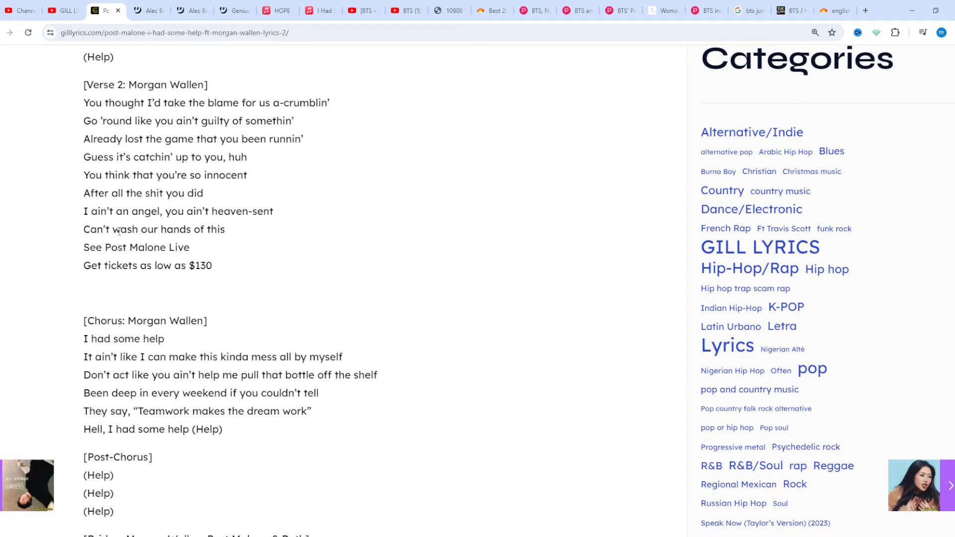
pyautogui.scroll(-3)
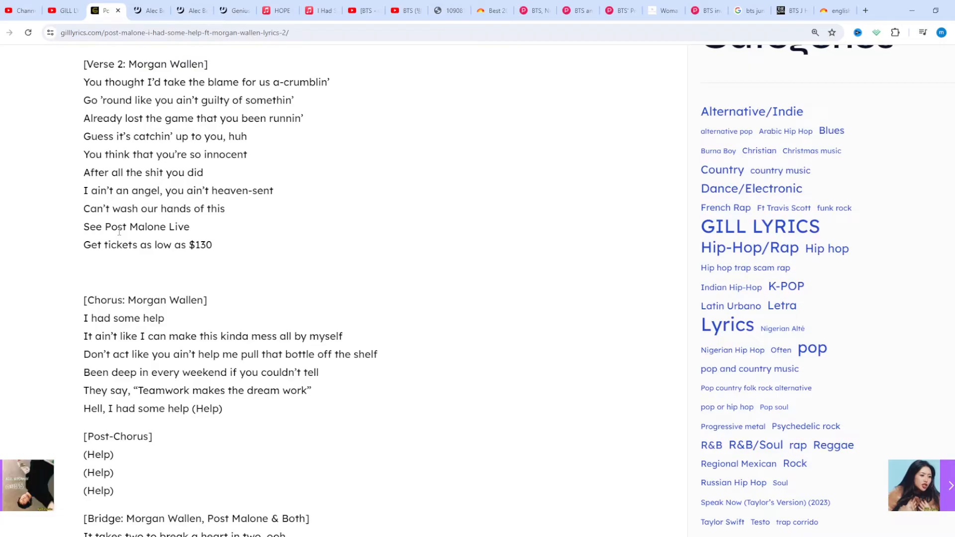
pyautogui.scroll(-3)
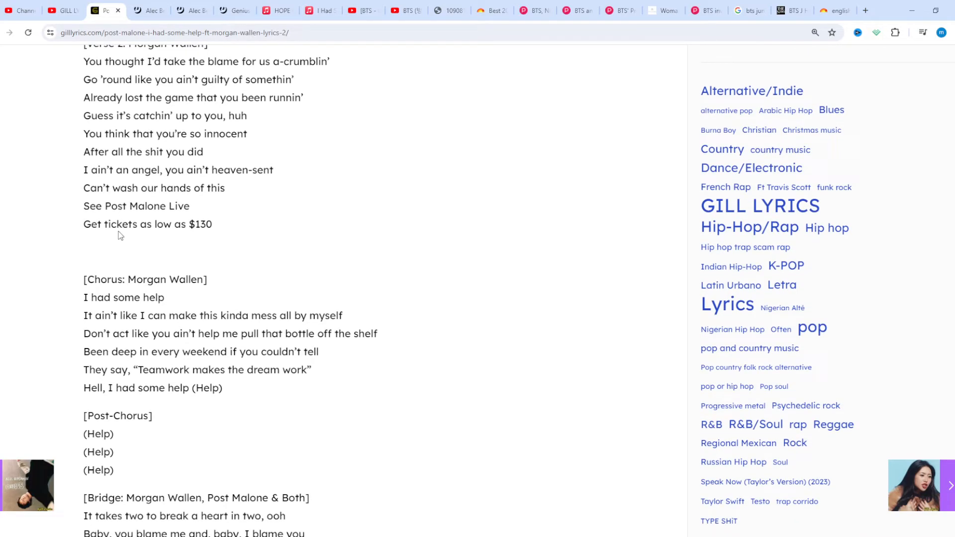
pyautogui.scroll(-3)
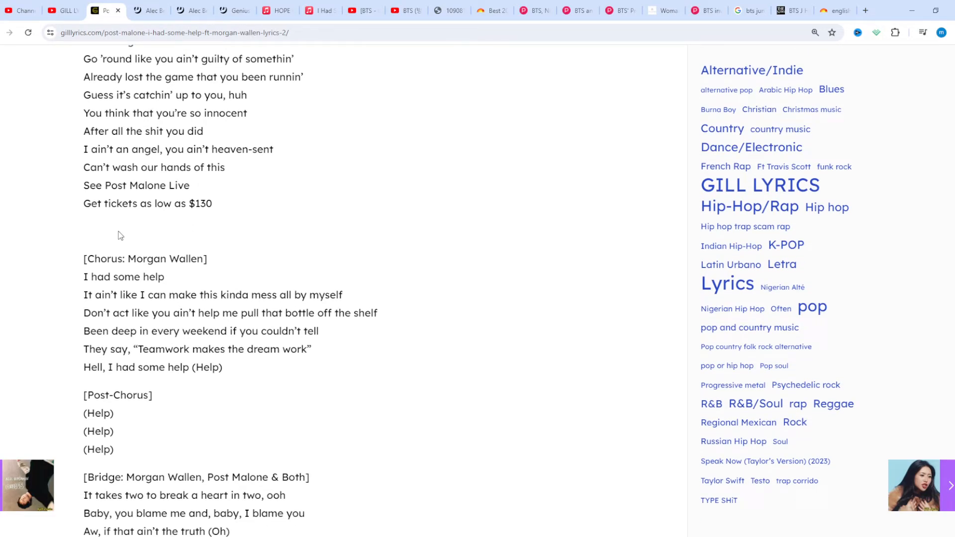
pyautogui.scroll(-3)
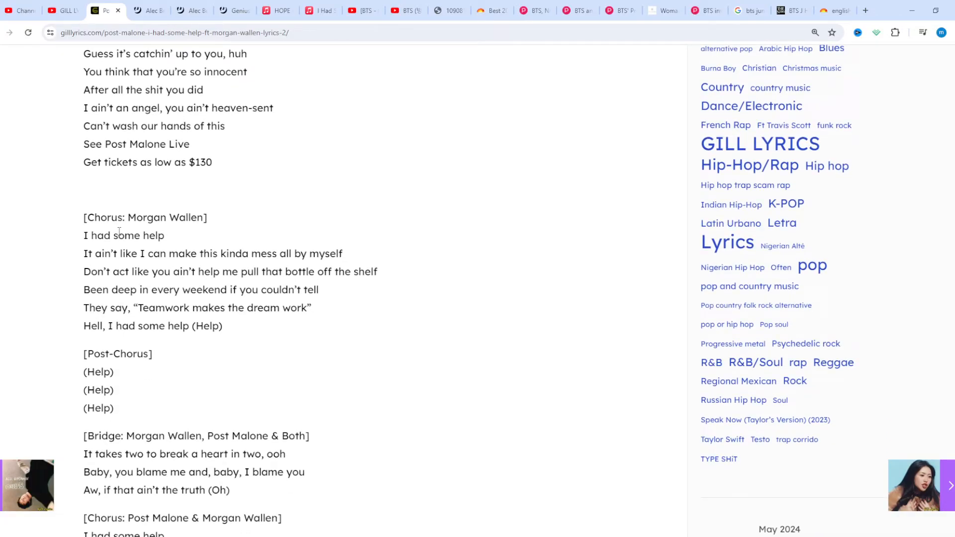
pyautogui.scroll(-3)
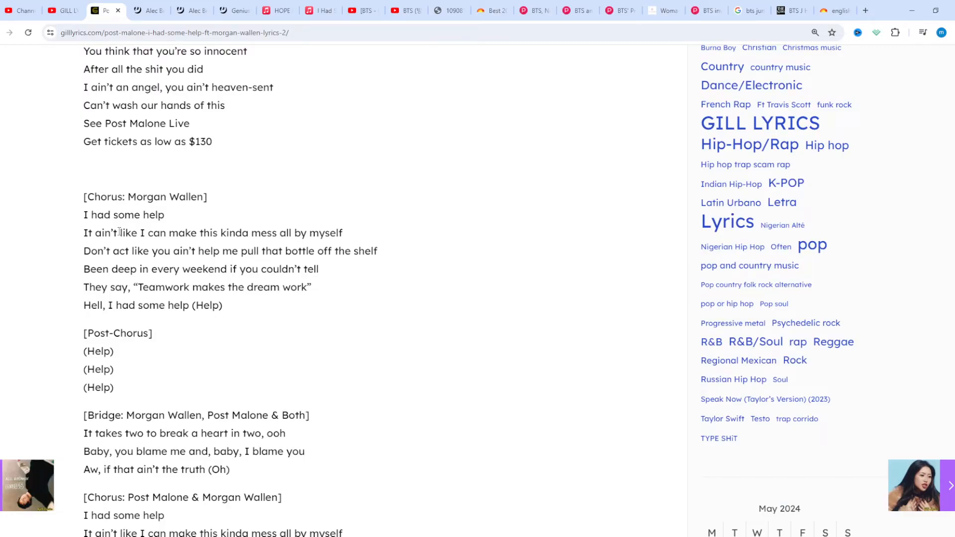
pyautogui.scroll(-3)
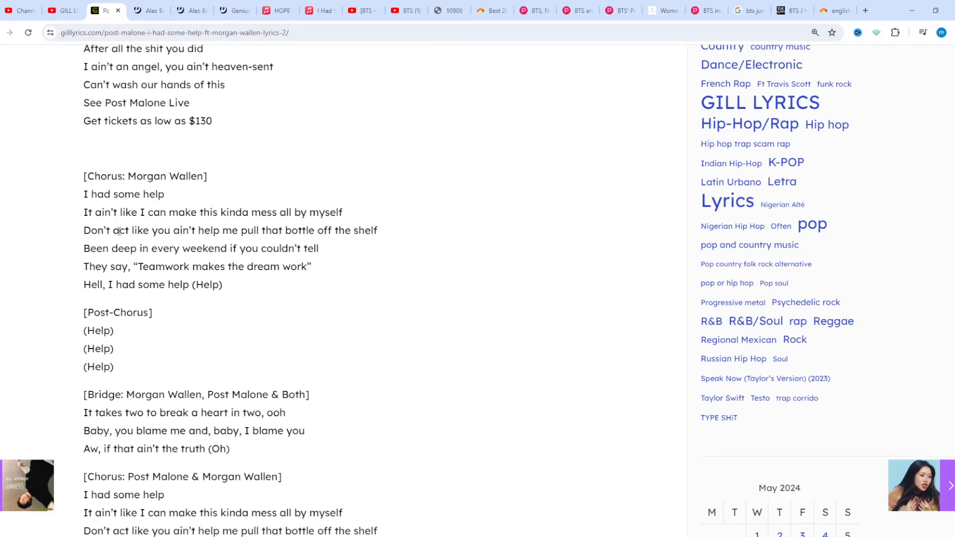
pyautogui.scroll(-3)
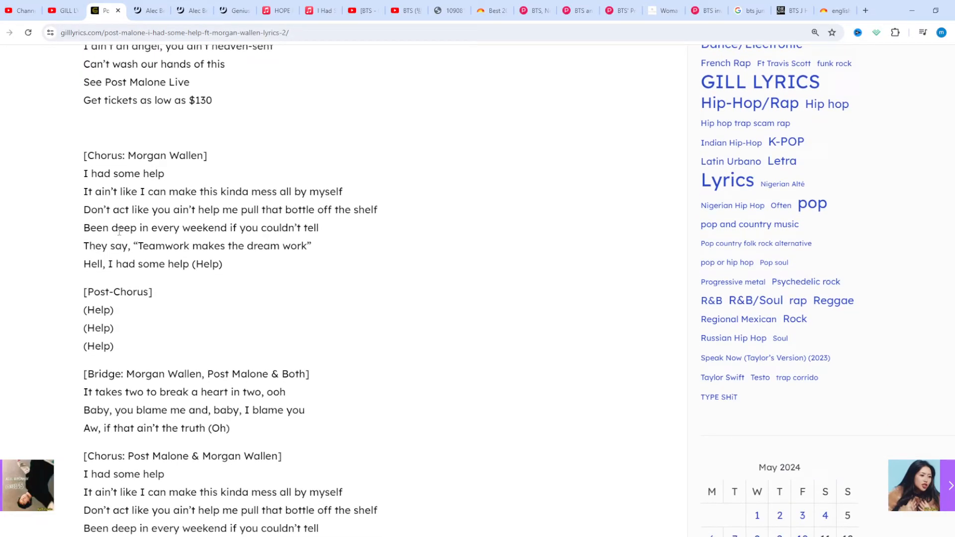
pyautogui.scroll(-3)
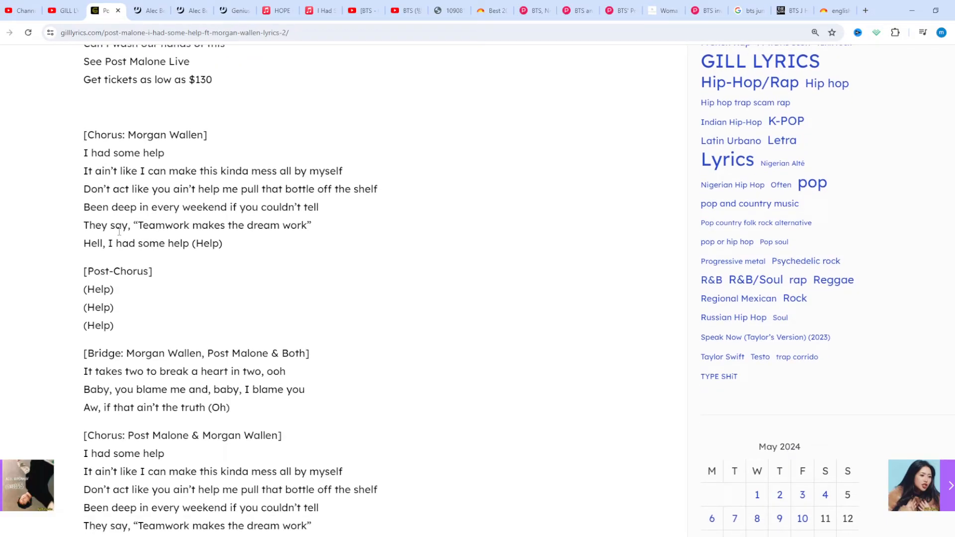
pyautogui.scroll(-3)
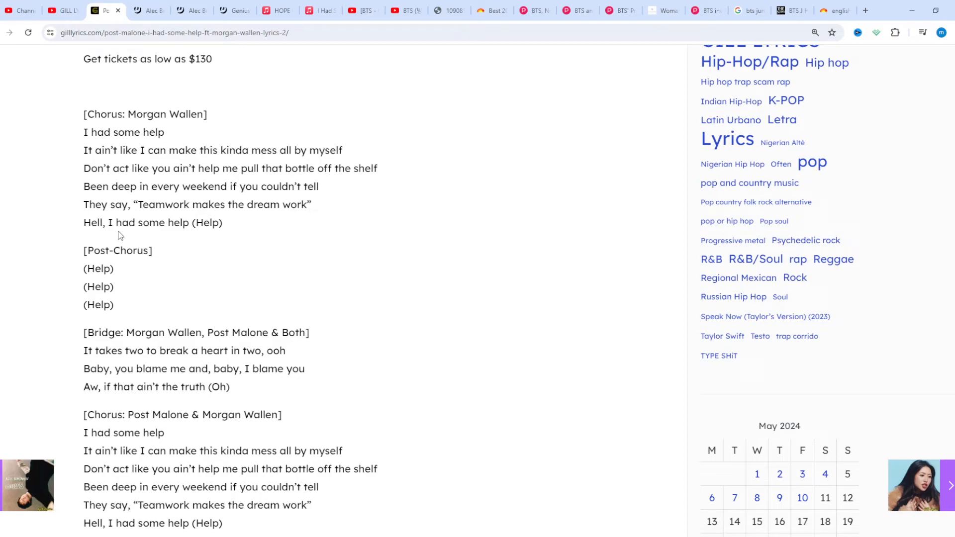
pyautogui.scroll(-3)
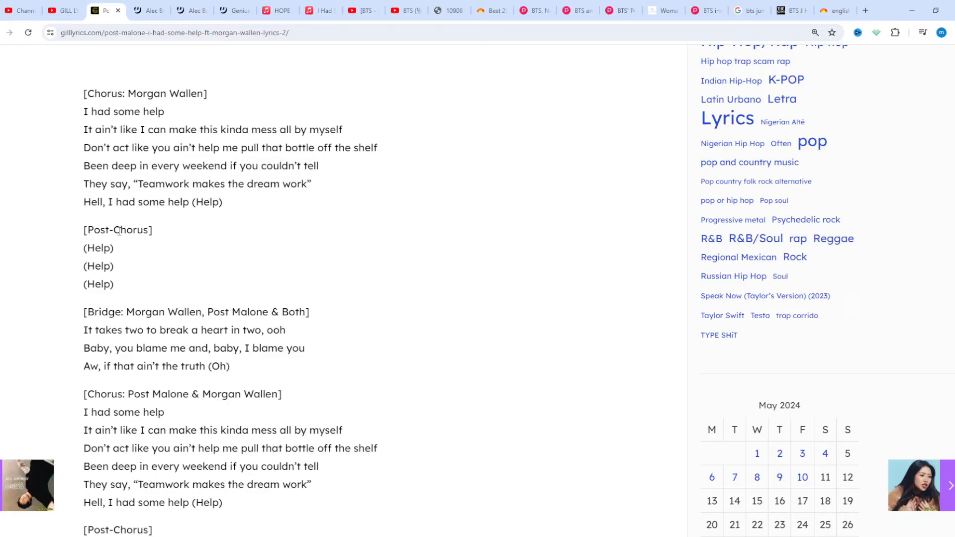
pyautogui.scroll(-3)
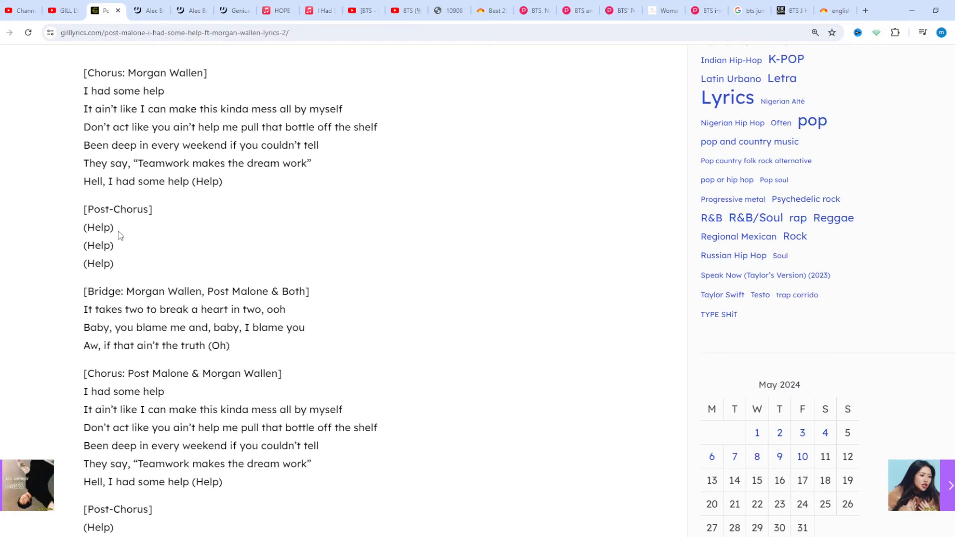
pyautogui.scroll(-3)
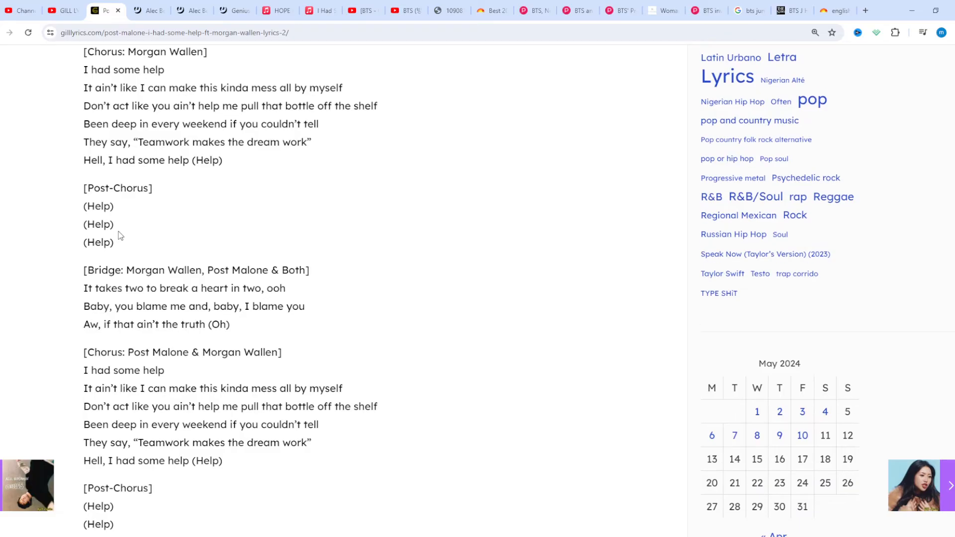
pyautogui.scroll(-3)
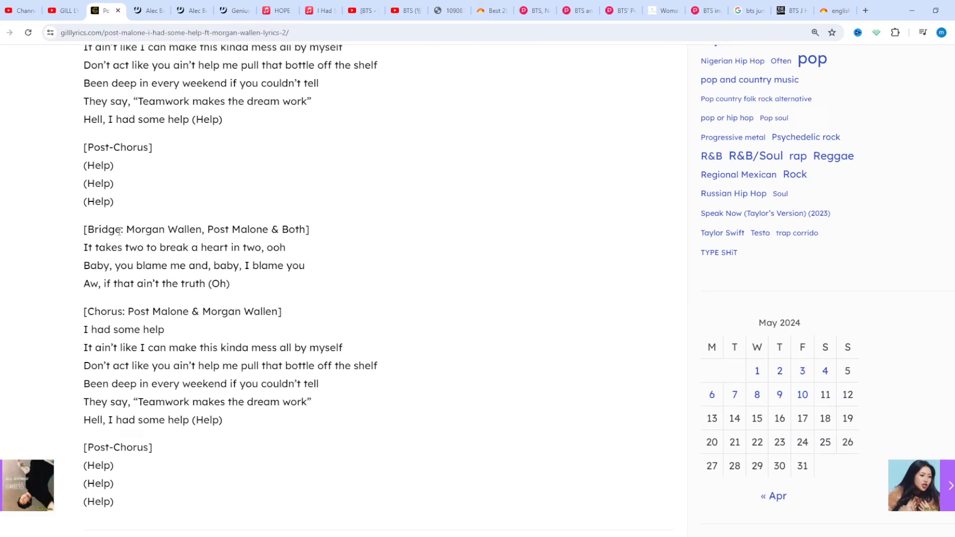
# - Scroll past the share bar, author box and Related posts, then back up to Verse 2
pyautogui.scroll(-3)
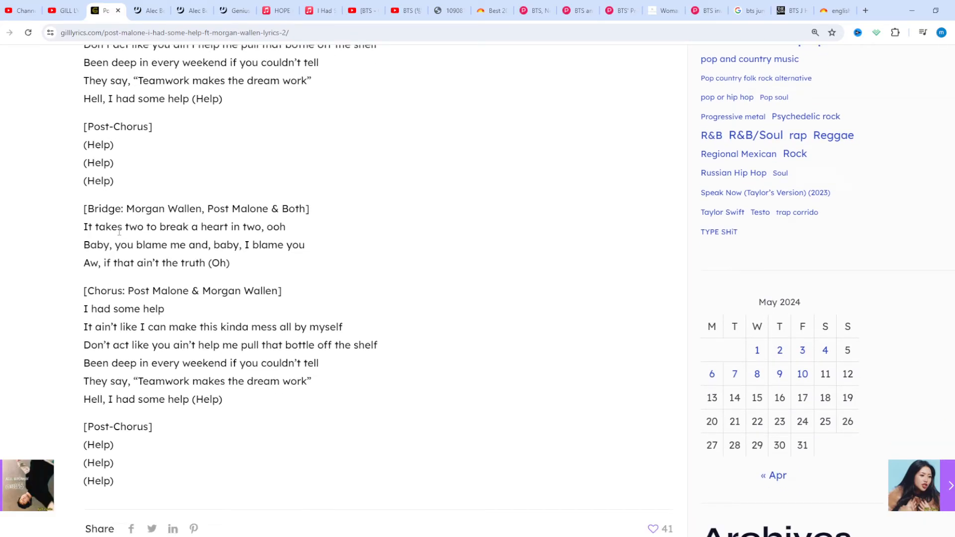
pyautogui.scroll(-3)
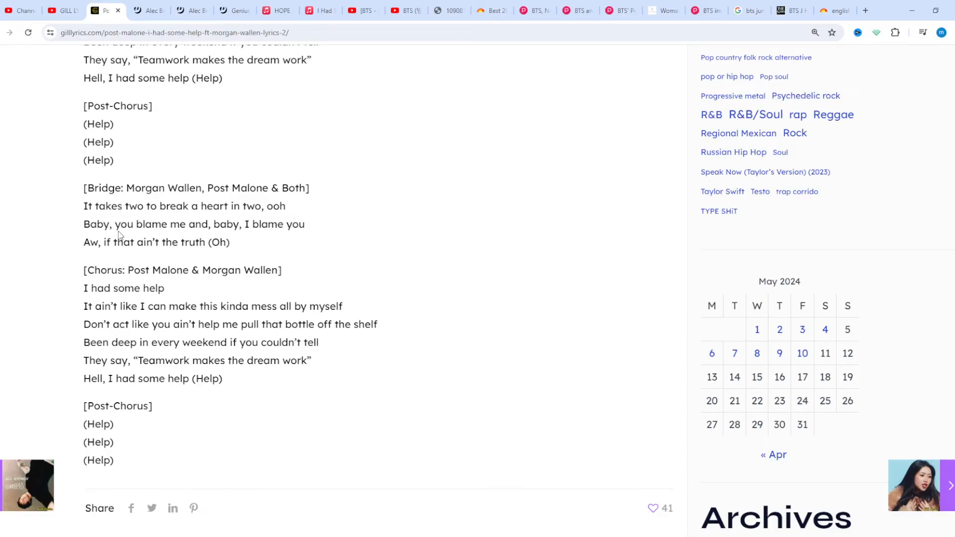
pyautogui.scroll(-3)
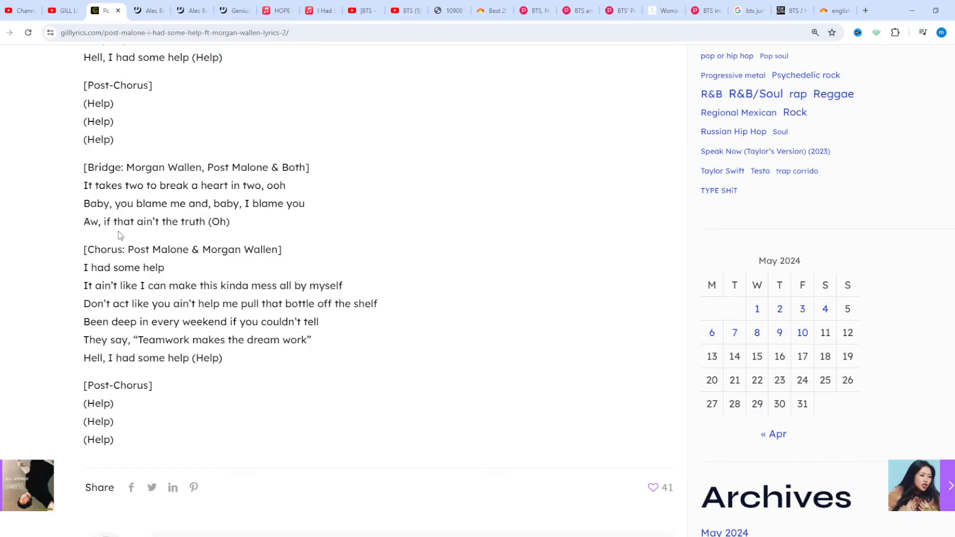
pyautogui.scroll(-3)
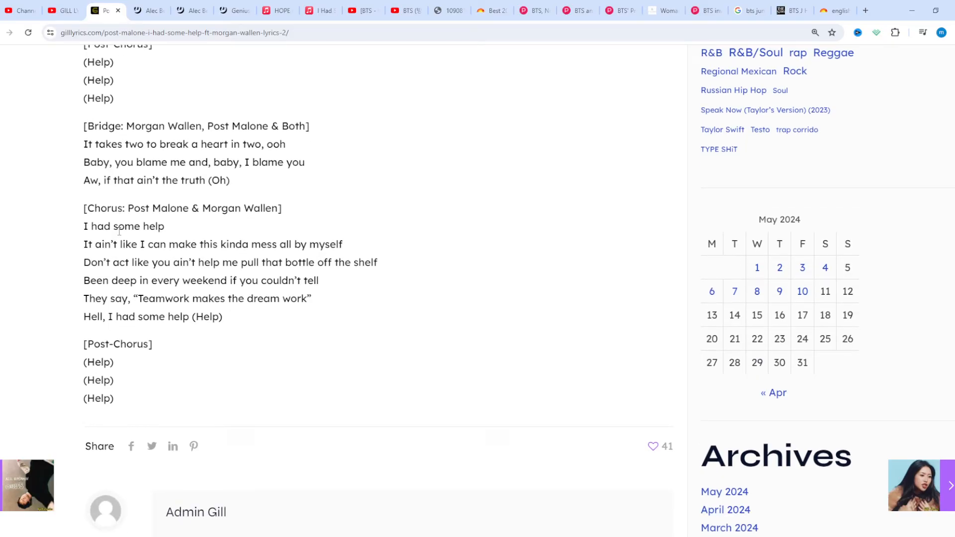
pyautogui.scroll(-3)
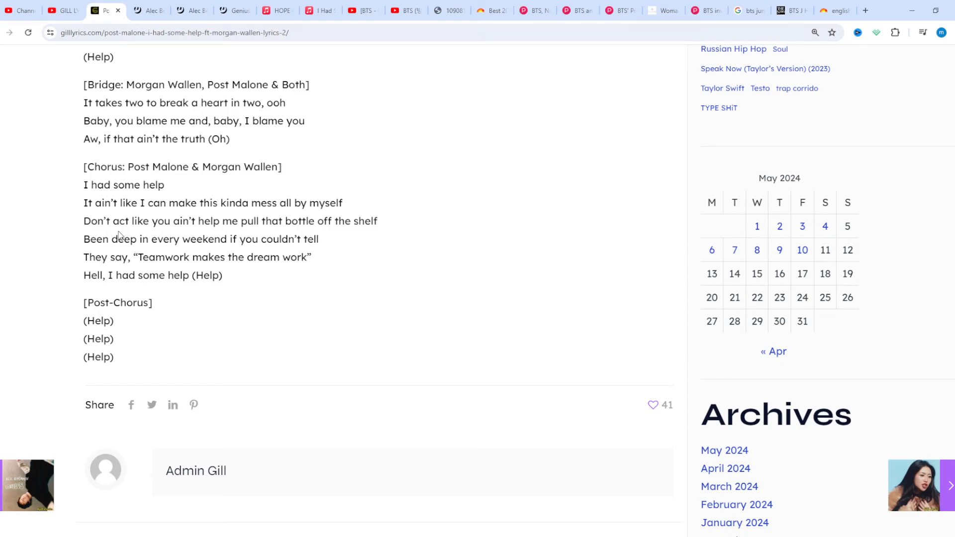
pyautogui.scroll(-3)
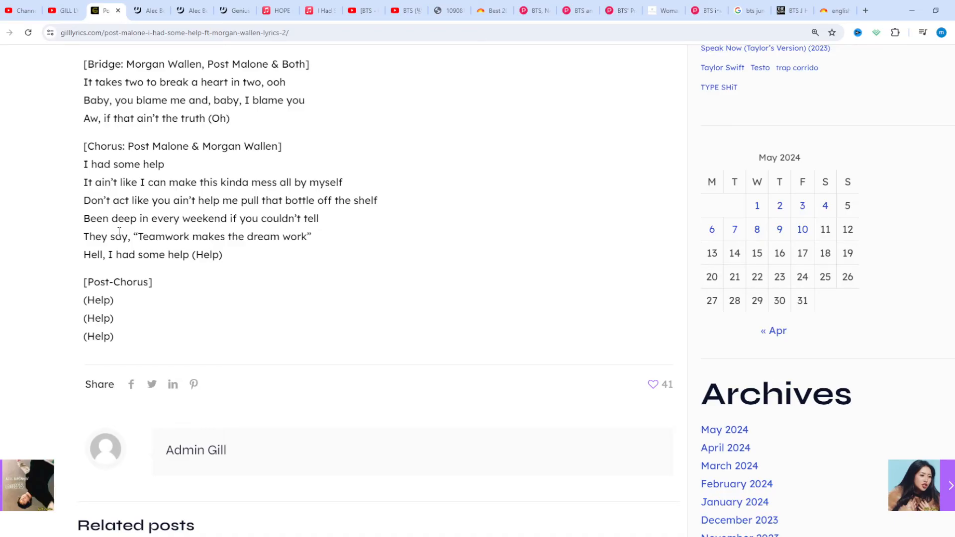
pyautogui.scroll(-3)
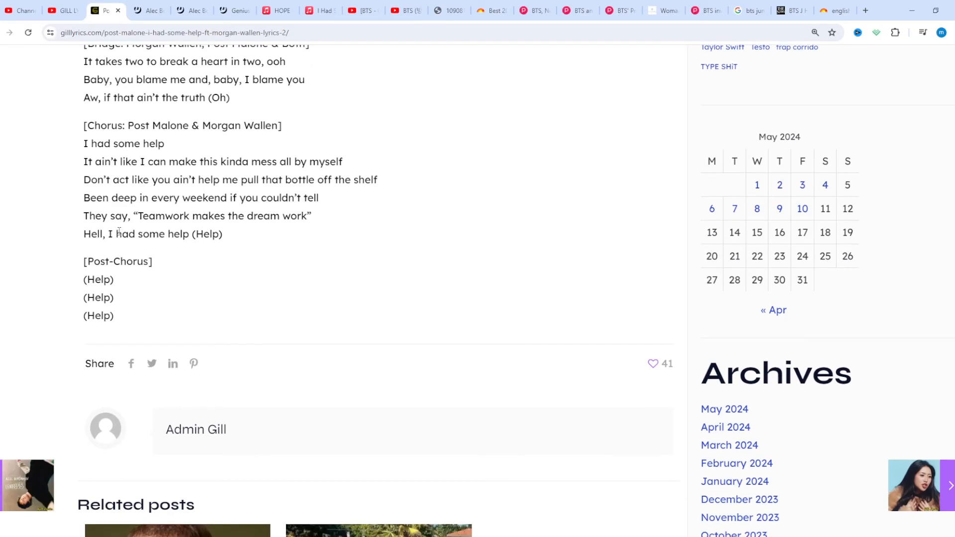
pyautogui.scroll(-3)
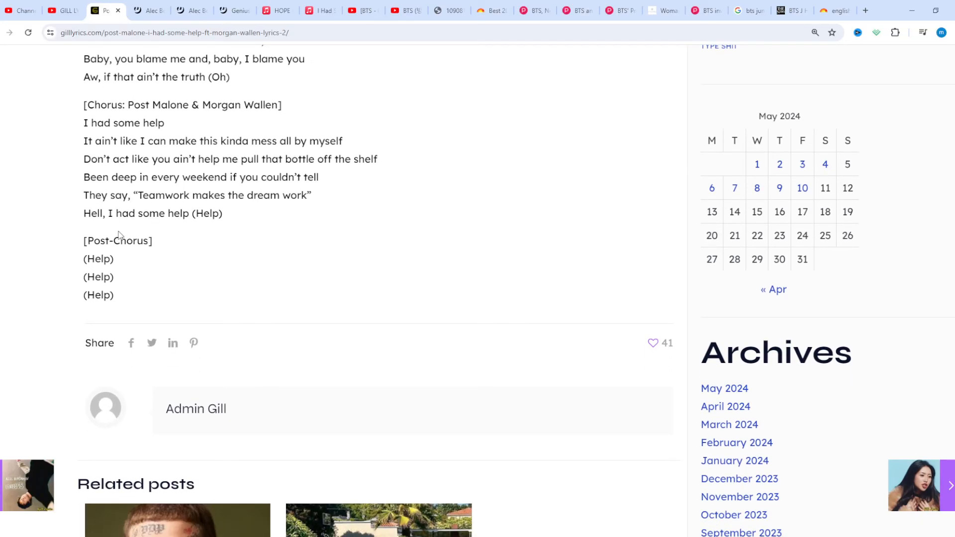
pyautogui.scroll(-3)
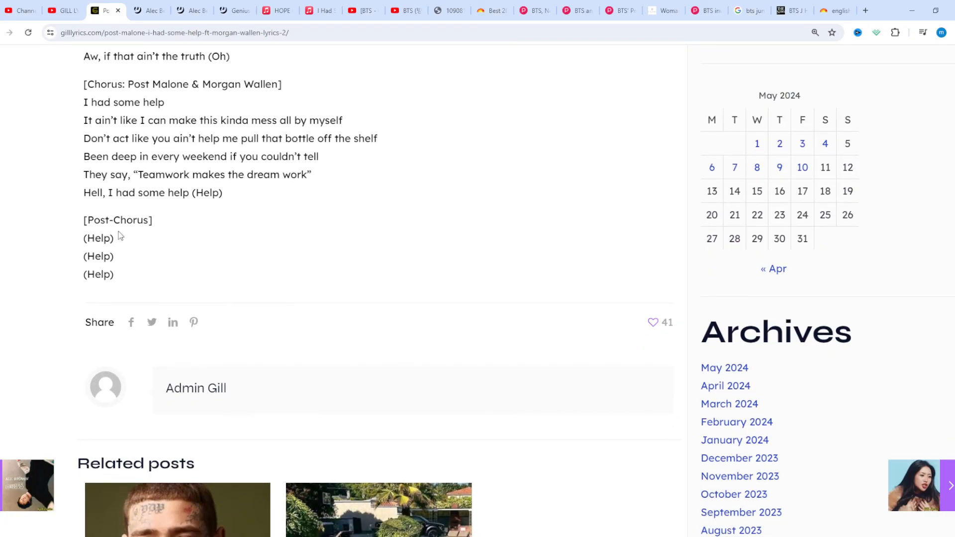
pyautogui.scroll(-3)
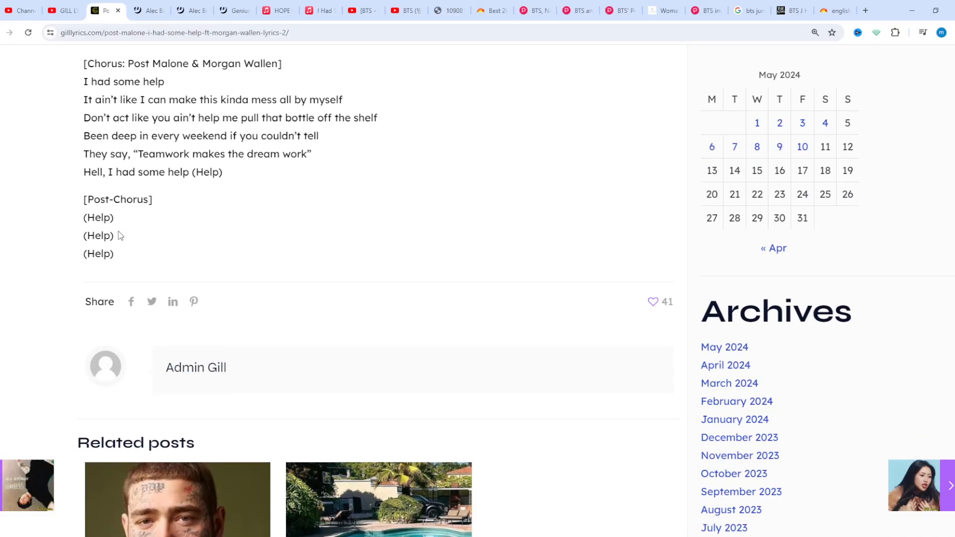
pyautogui.scroll(-3)
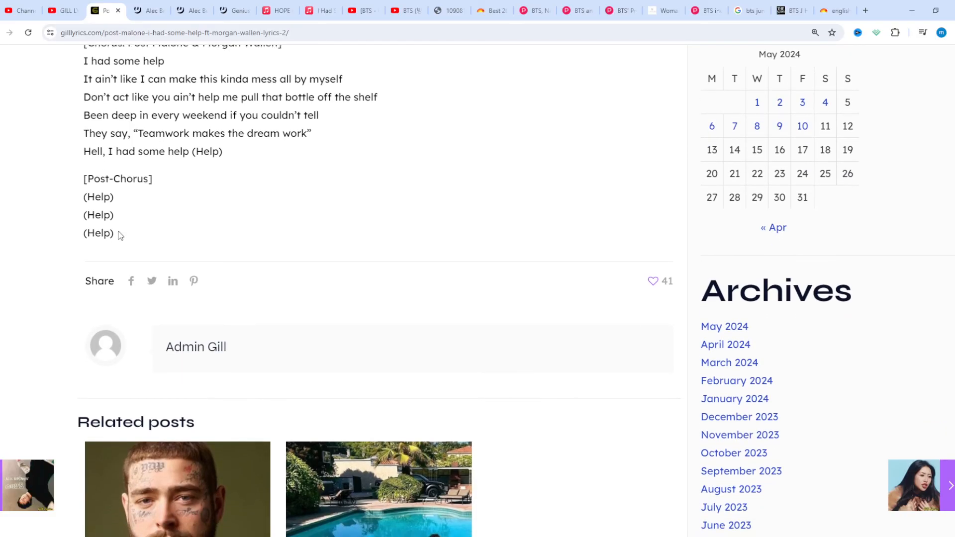
pyautogui.scroll(-3)
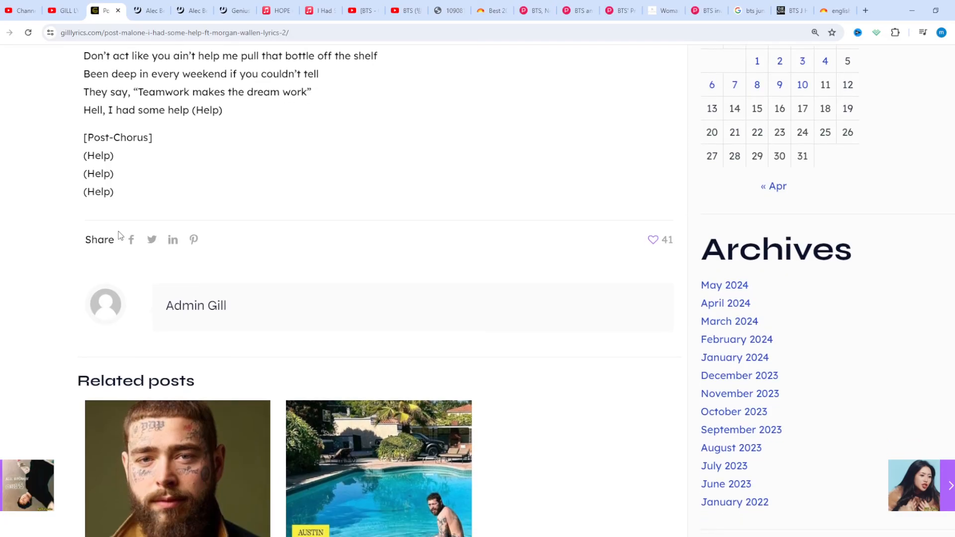
pyautogui.scroll(-3)
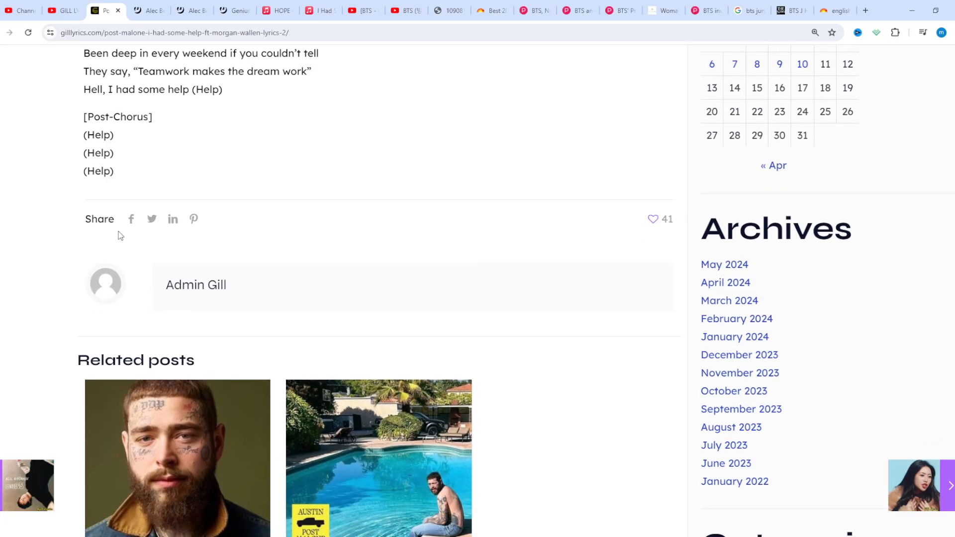
pyautogui.scroll(-3)
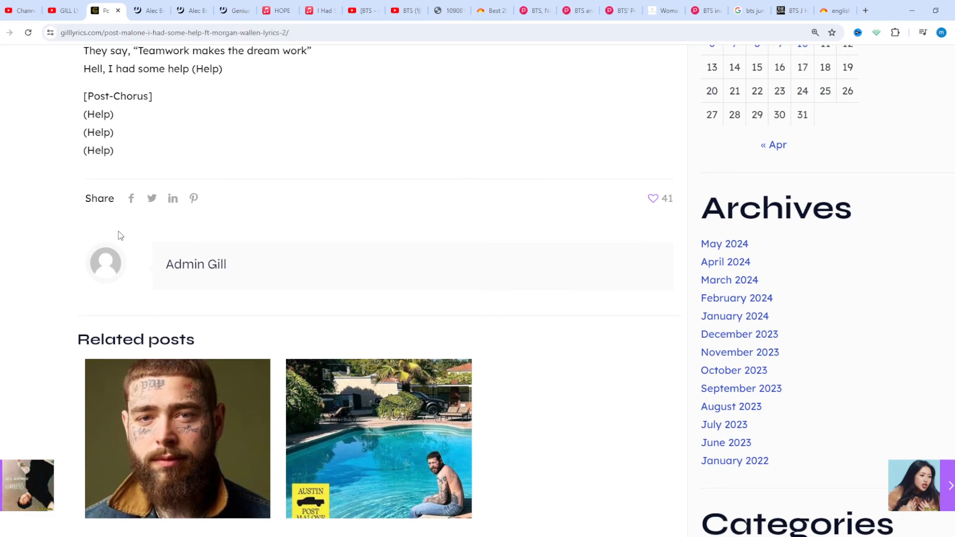
pyautogui.scroll(-3)
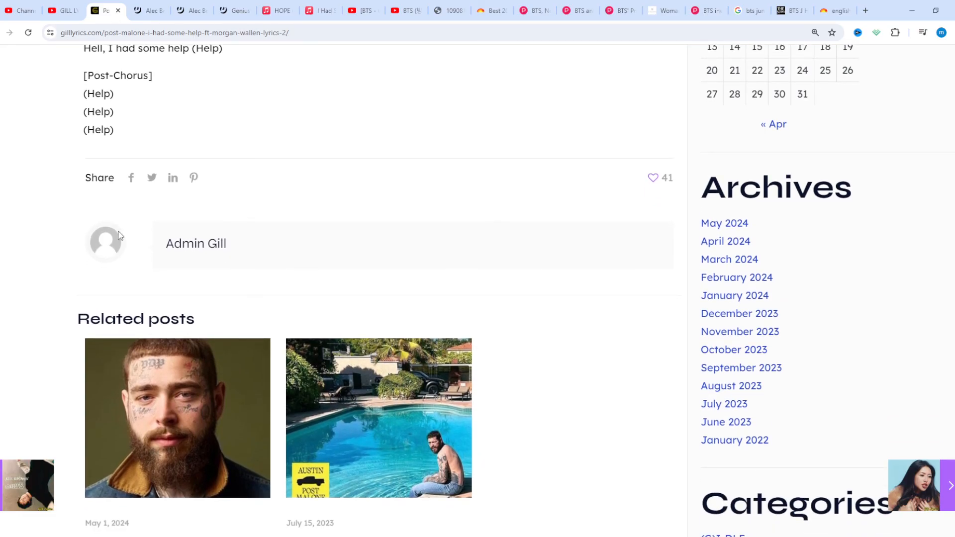
pyautogui.scroll(3)
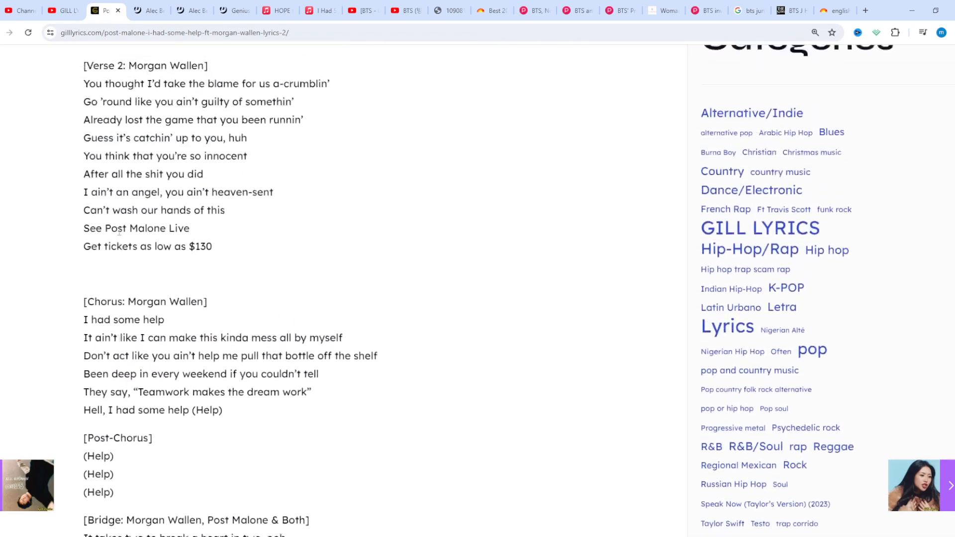